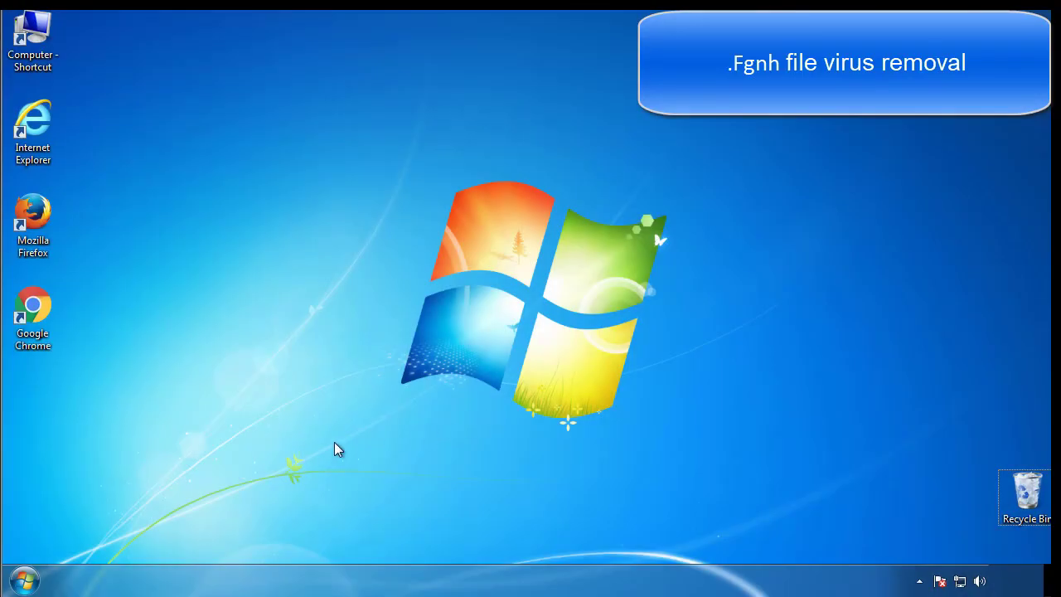
# - Launch msconfig from Start search, enable Safe boot (Minimal) on the Boot tab and restart
pyautogui.click(24, 579)
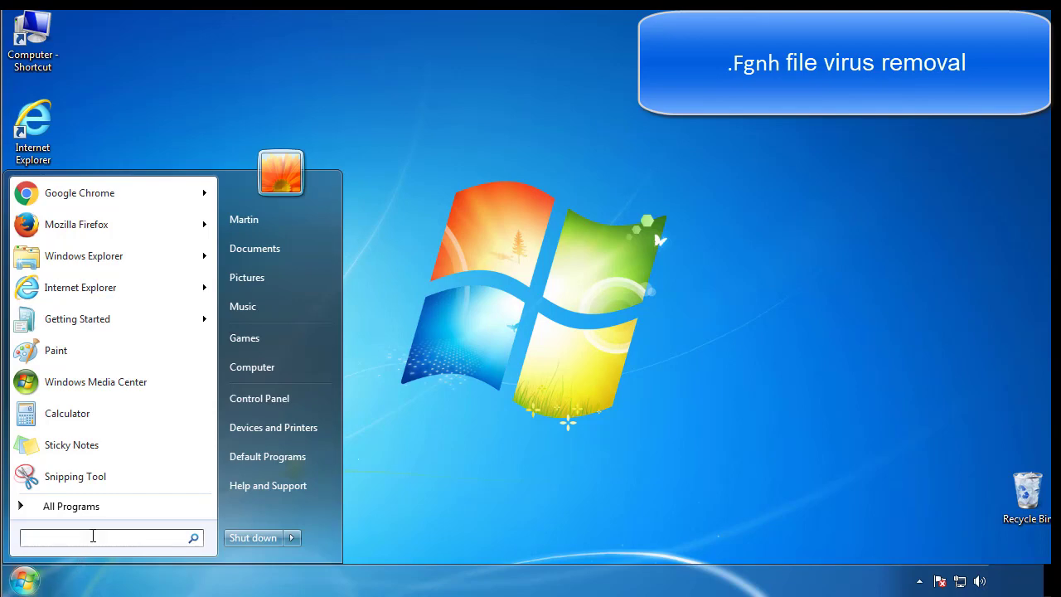
pyautogui.write('mscon')
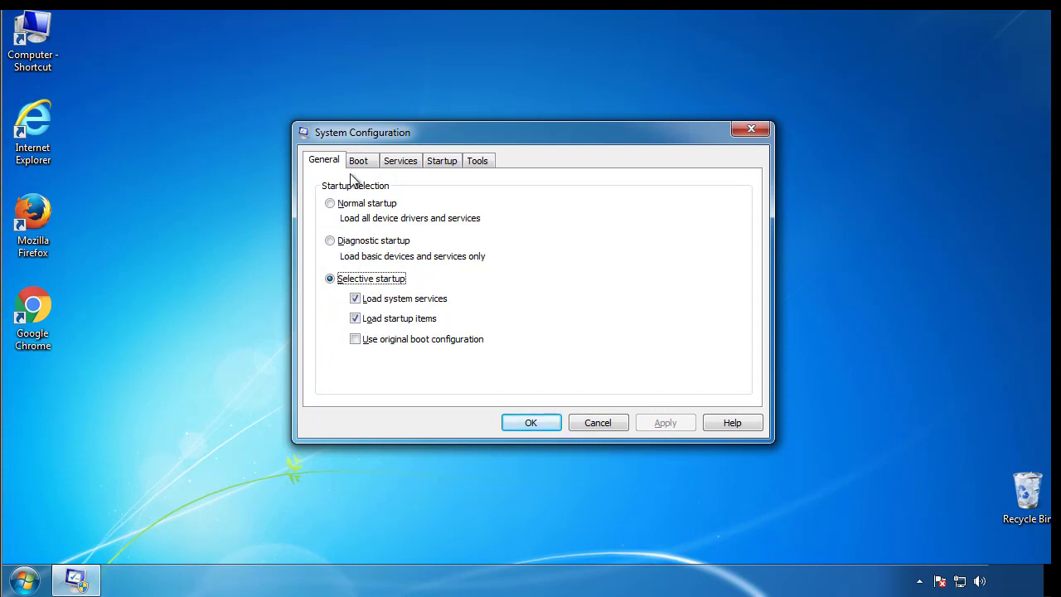
pyautogui.click(358, 160)
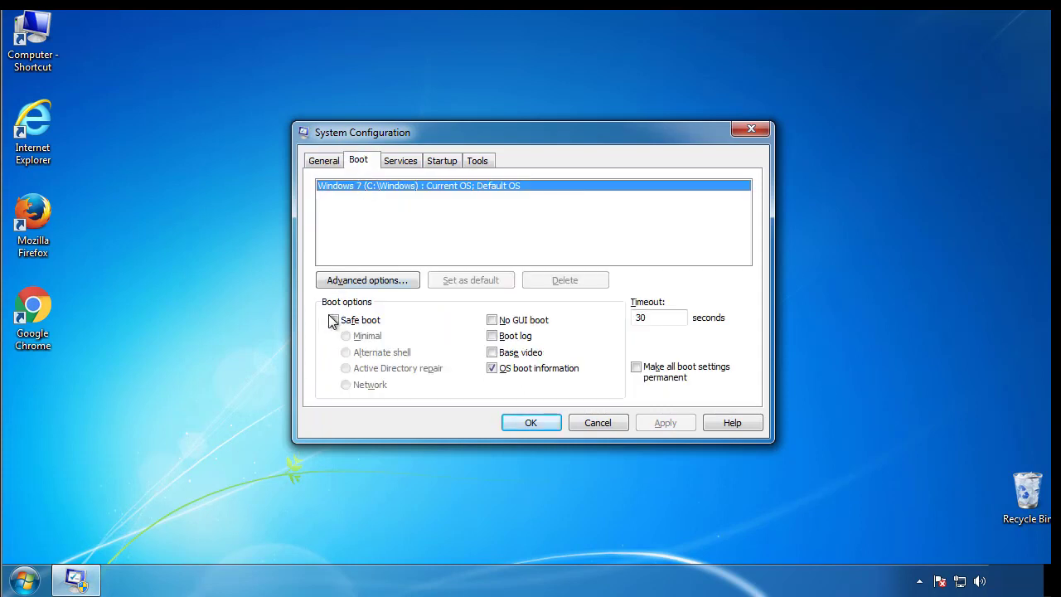
pyautogui.click(331, 318)
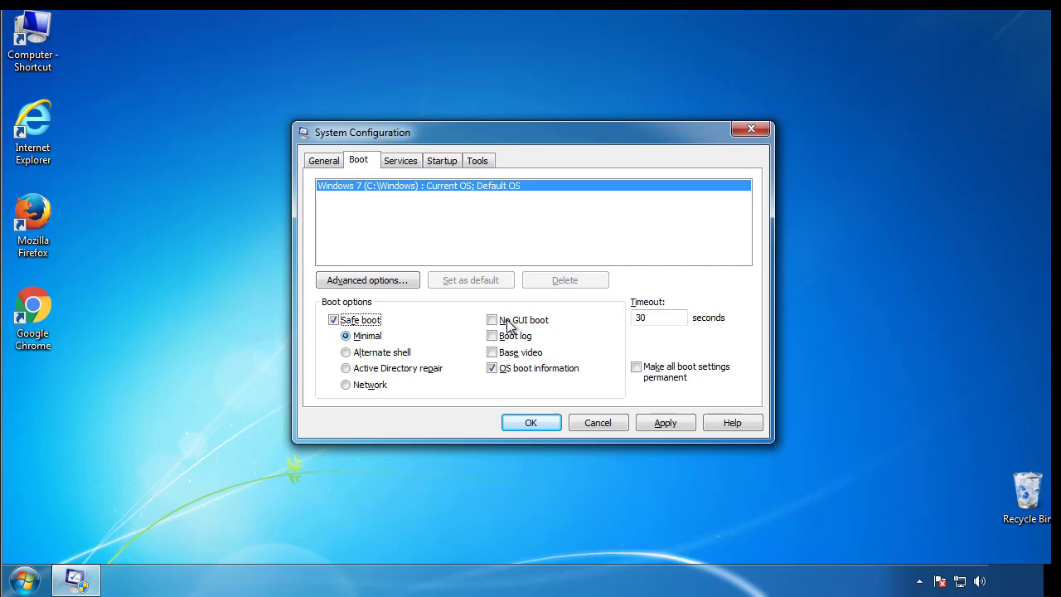
pyautogui.moveTo(531, 423)
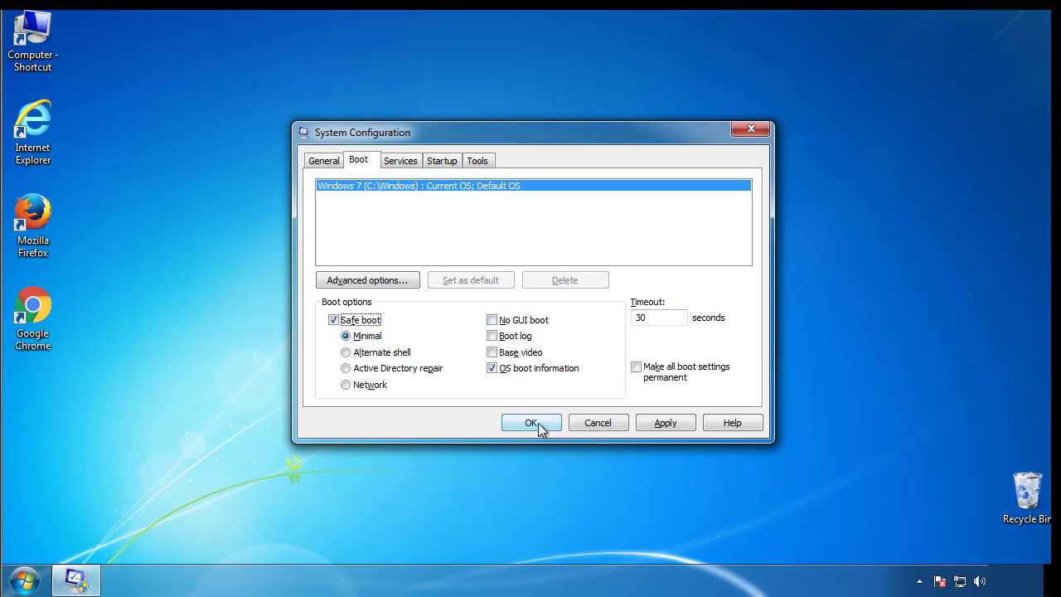
pyautogui.click(530, 423)
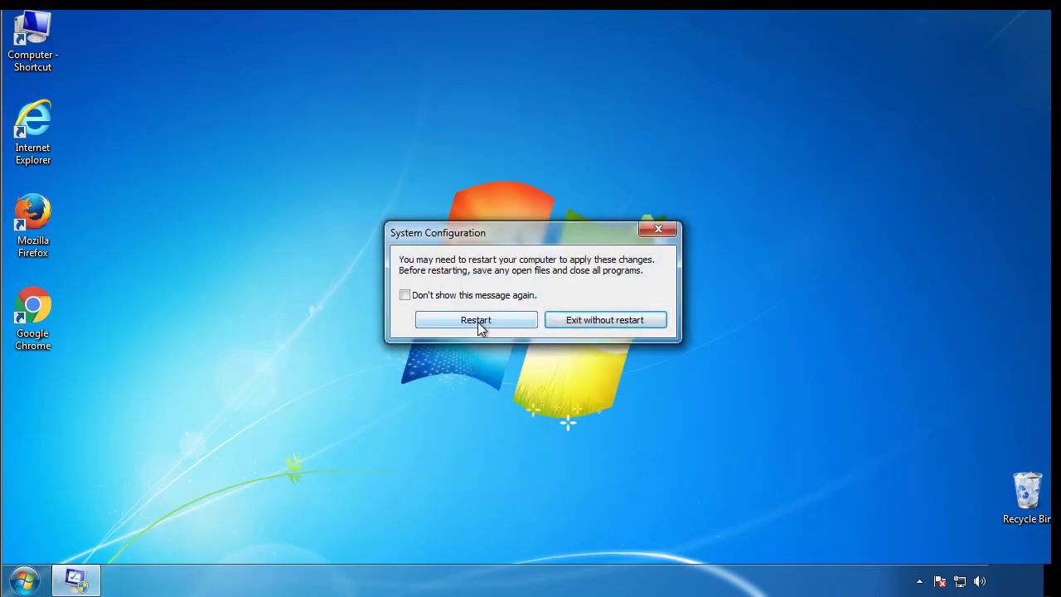
pyautogui.click(476, 320)
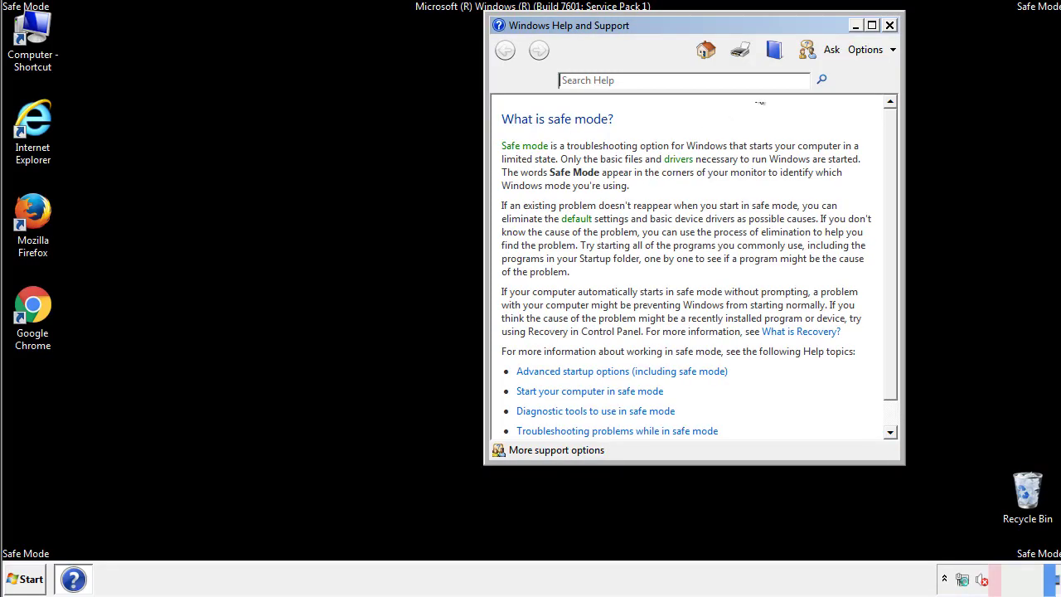
# - Dismiss Safe Mode help, then set Folder Options to show hidden files, folders and drives
pyautogui.click(889, 25)
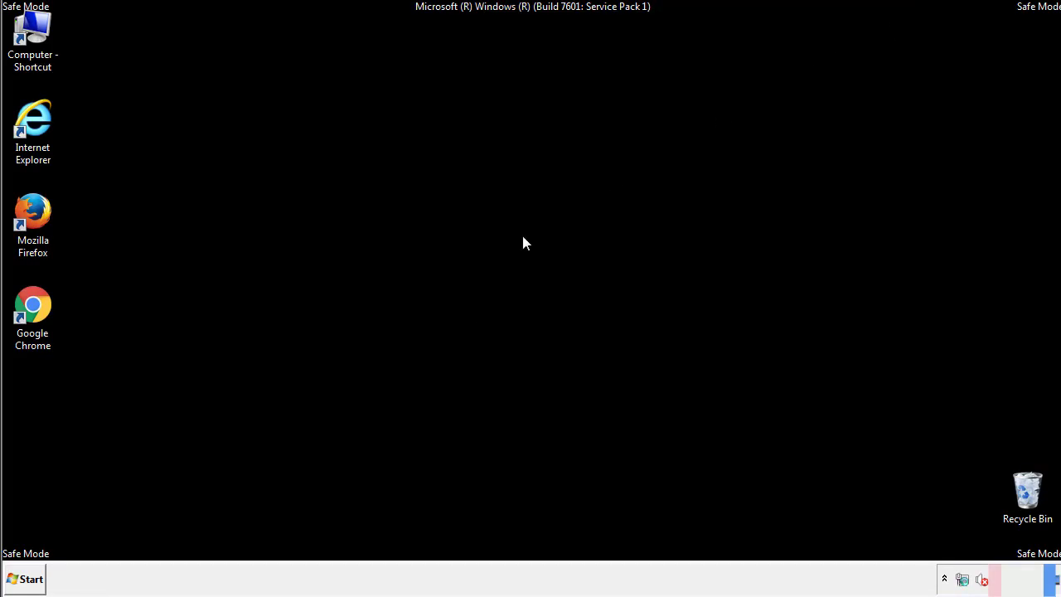
pyautogui.click(25, 578)
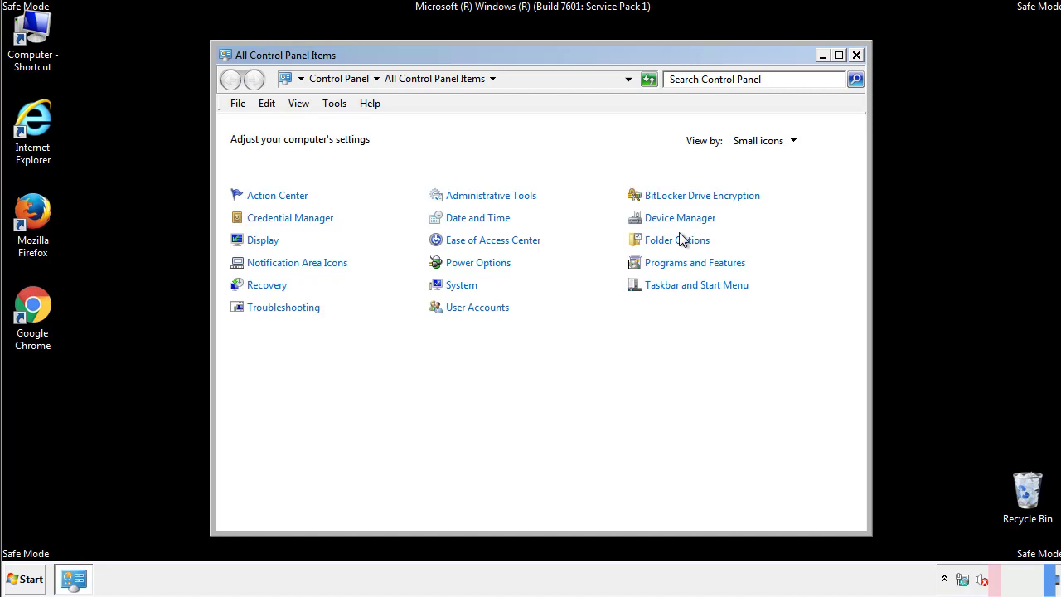
pyautogui.click(676, 238)
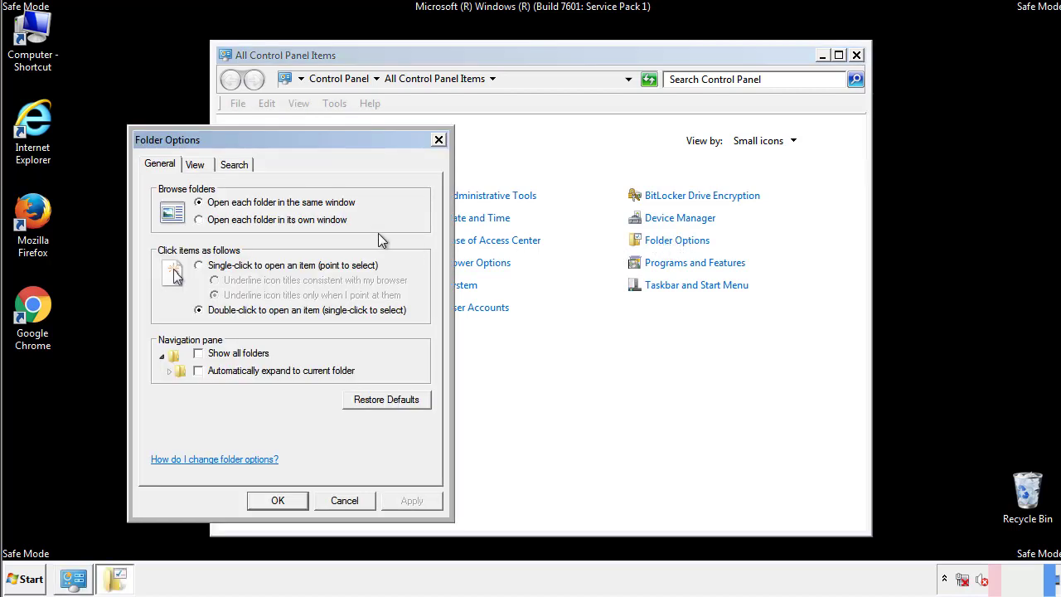
pyautogui.click(196, 164)
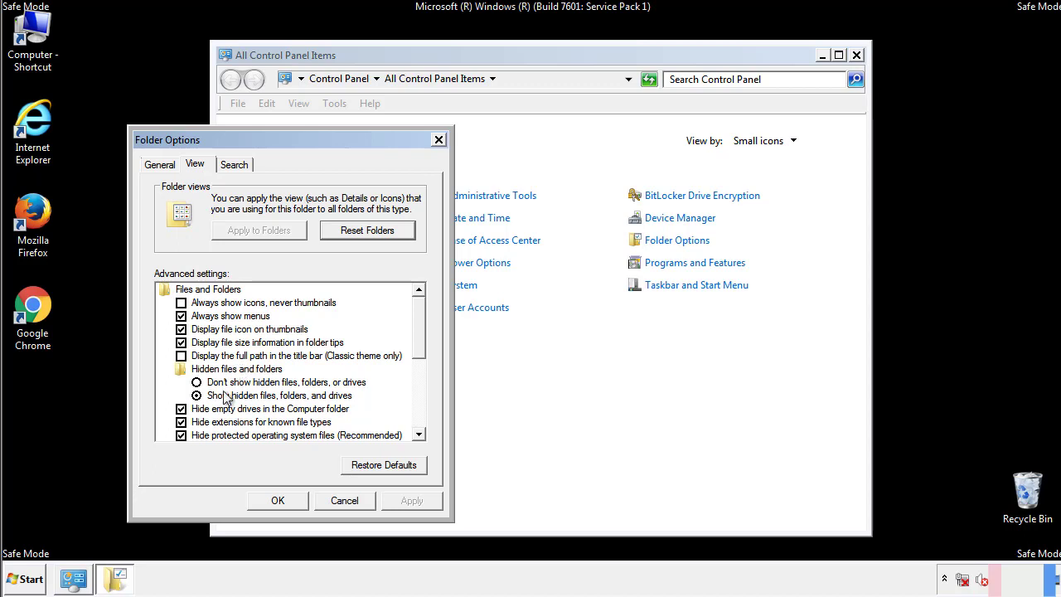
pyautogui.moveTo(295, 404)
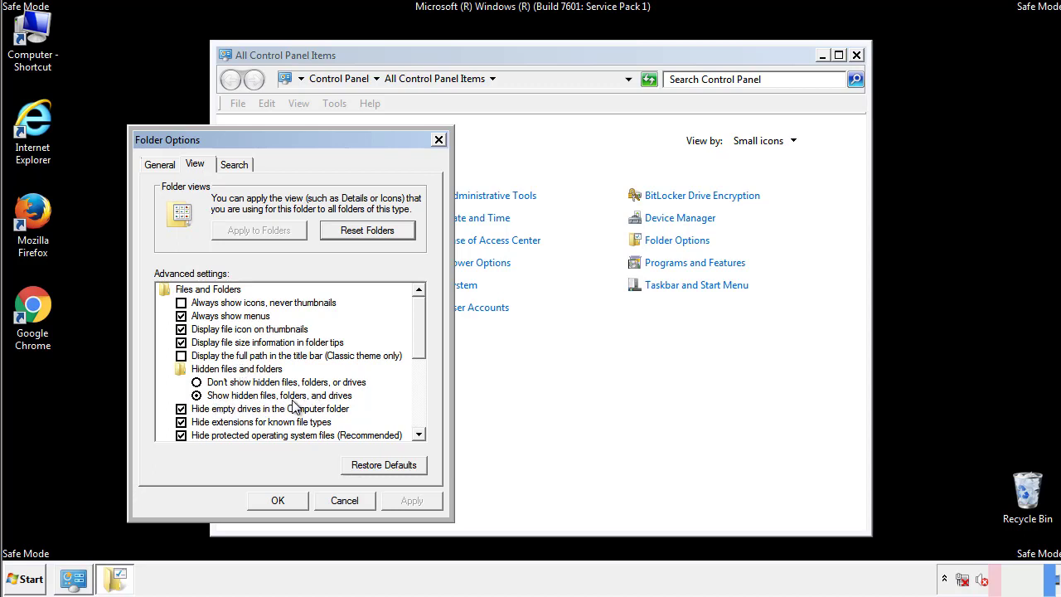
pyautogui.click(345, 500)
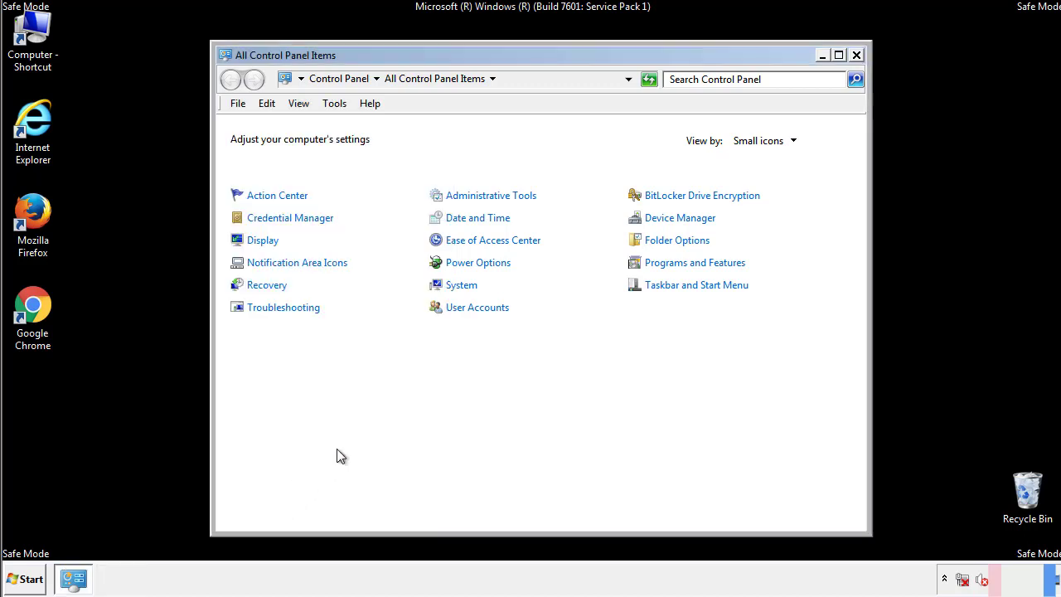
pyautogui.click(856, 55)
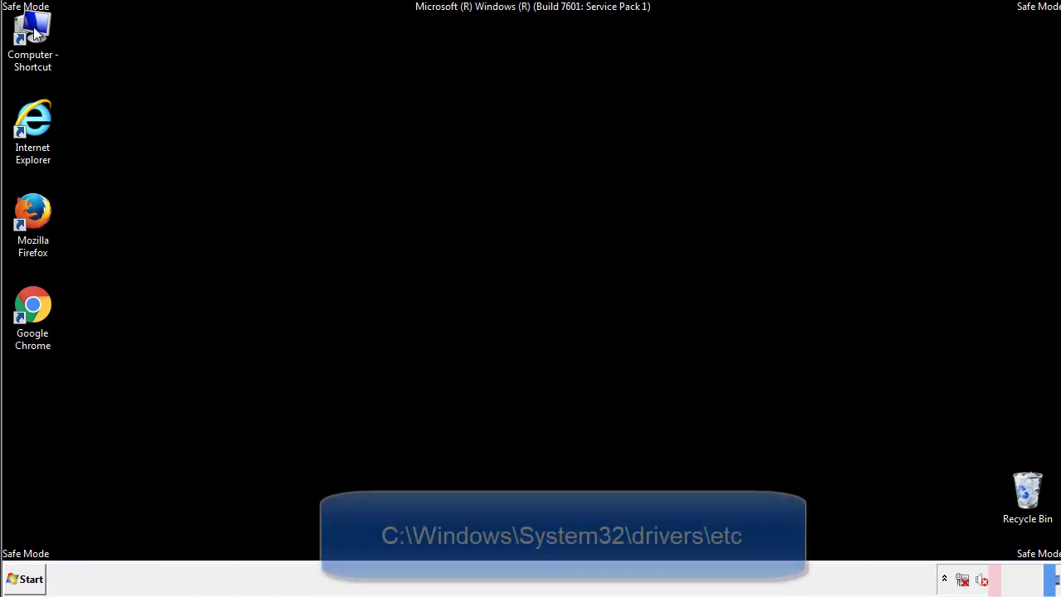
# - Browse from Computer to C:\Windows\System32\drivers\etc and launch the hosts file
pyautogui.doubleClick(34, 36)
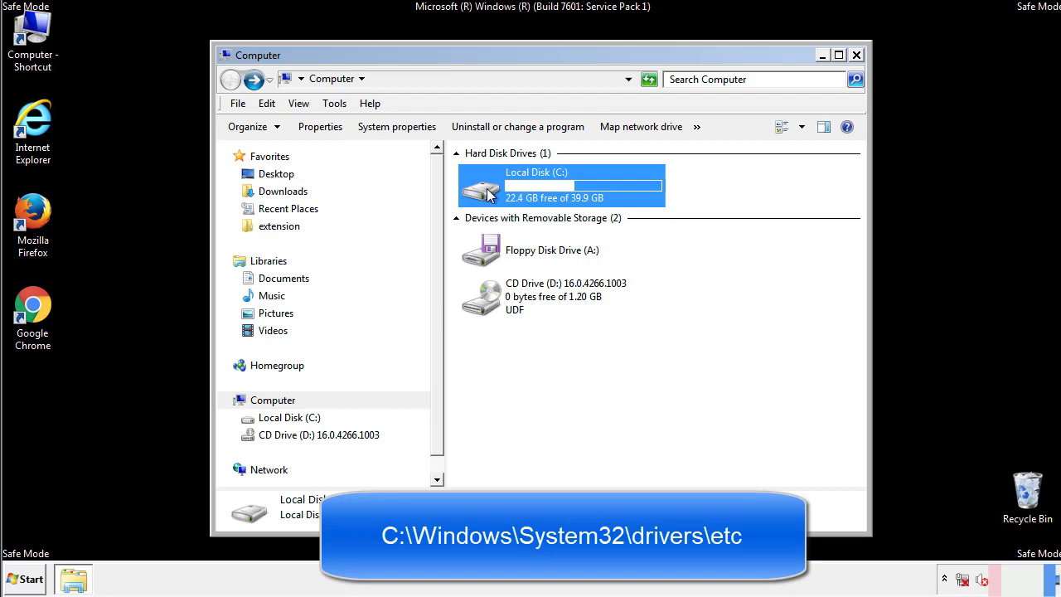
pyautogui.doubleClick(561, 186)
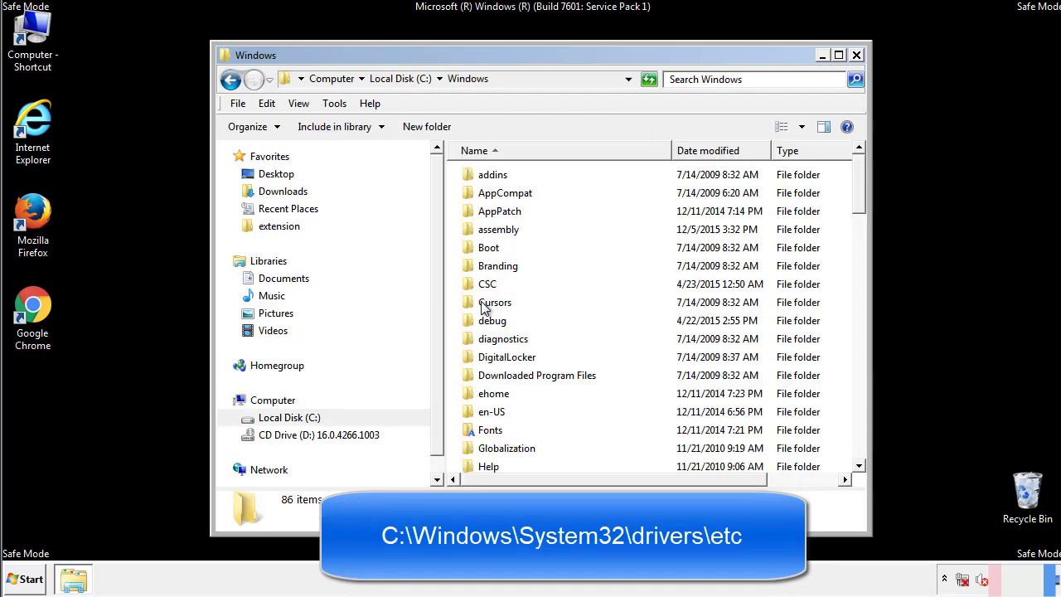
pyautogui.scroll(-3)
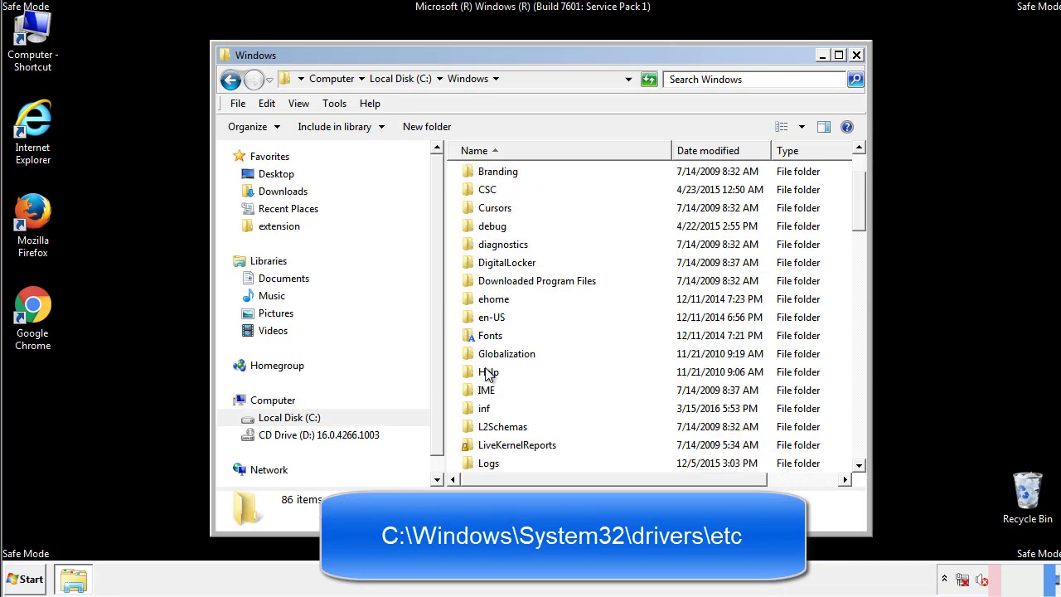
pyautogui.scroll(-3)
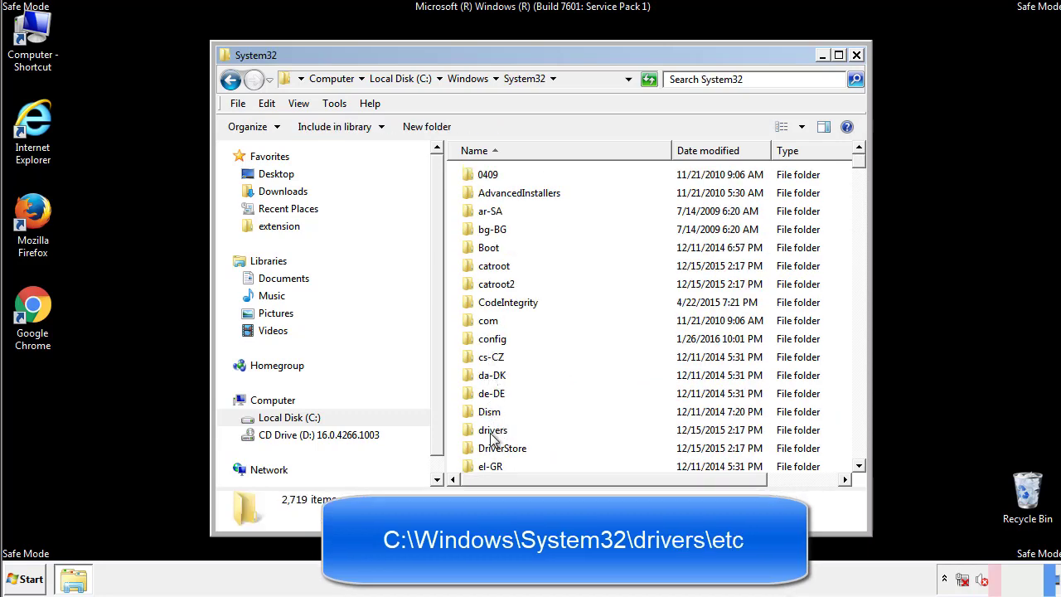
pyautogui.doubleClick(493, 429)
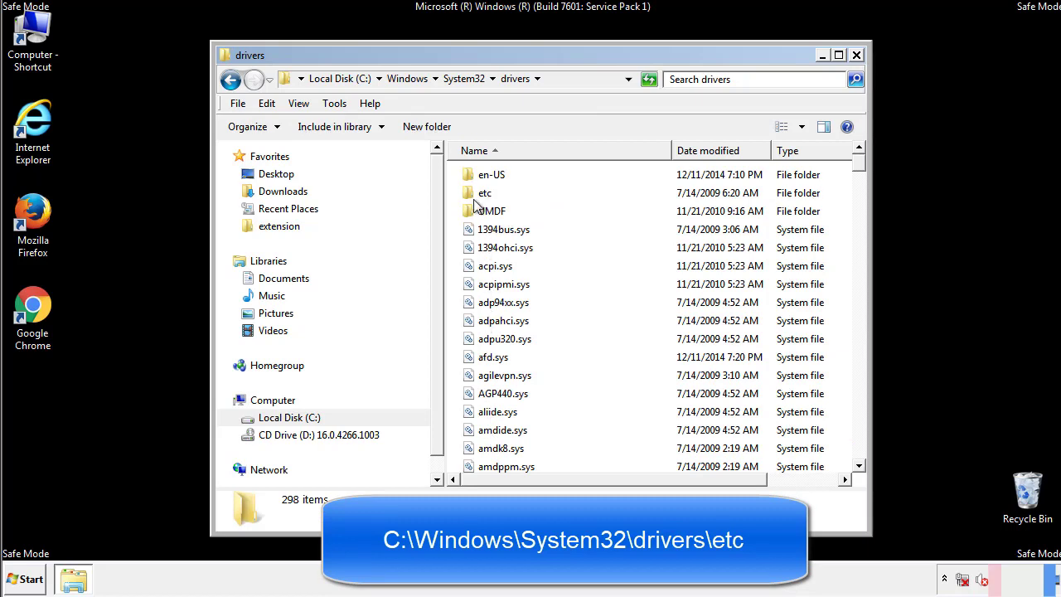
pyautogui.doubleClick(484, 192)
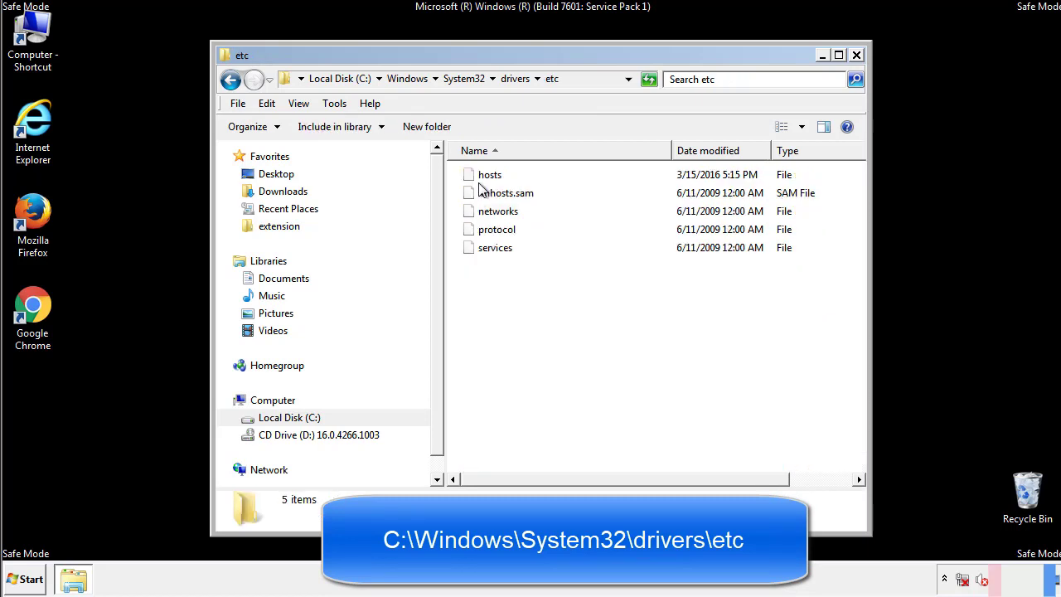
pyautogui.doubleClick(489, 174)
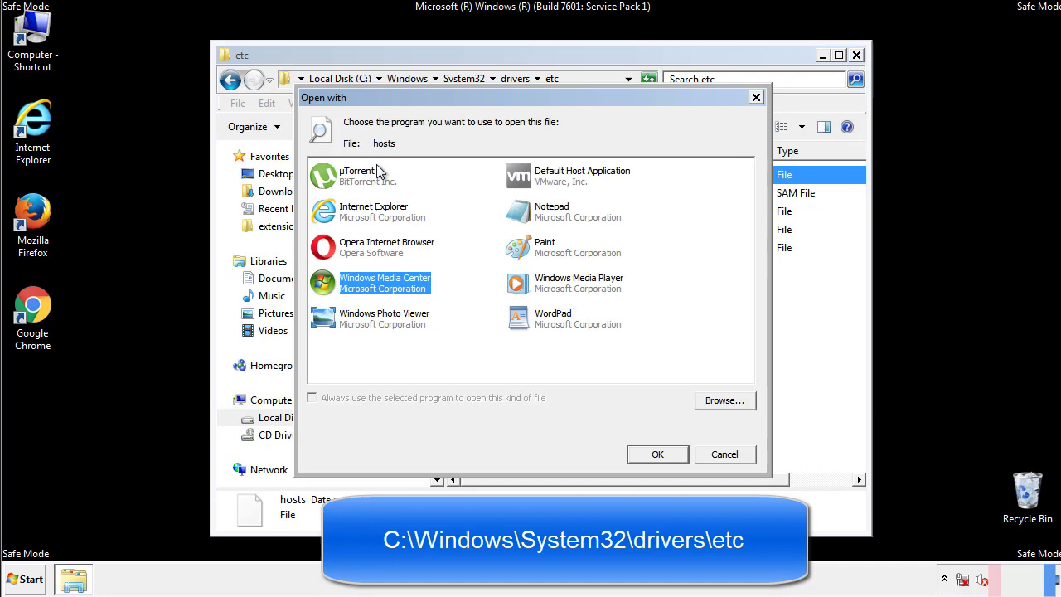
pyautogui.moveTo(537, 218)
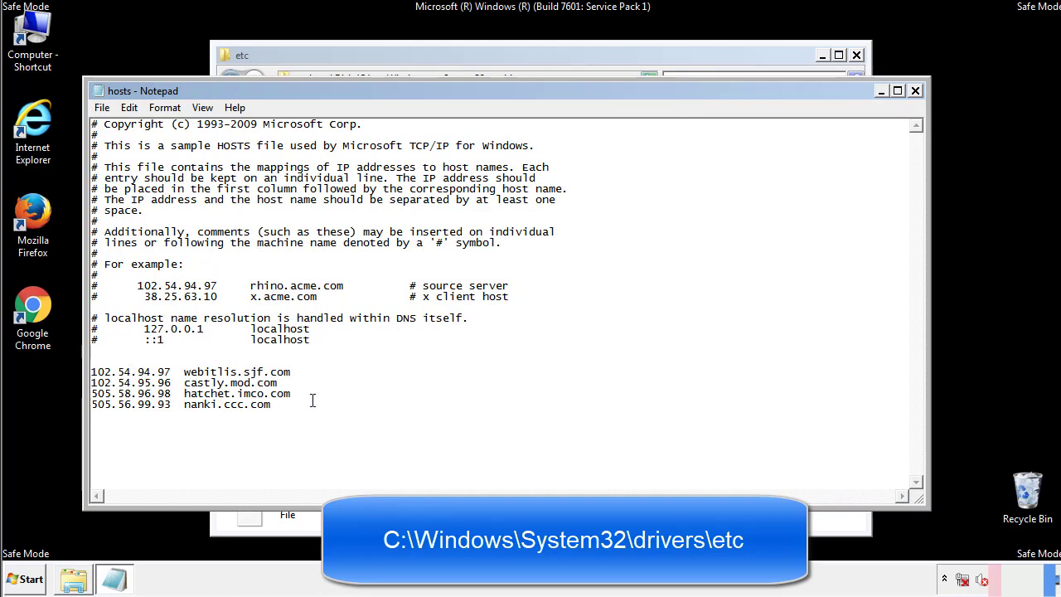
# - Delete the four extra IP address lines, save hosts on closing Notepad, and close the etc window
pyautogui.moveTo(93, 372); pyautogui.dragTo(290, 405)
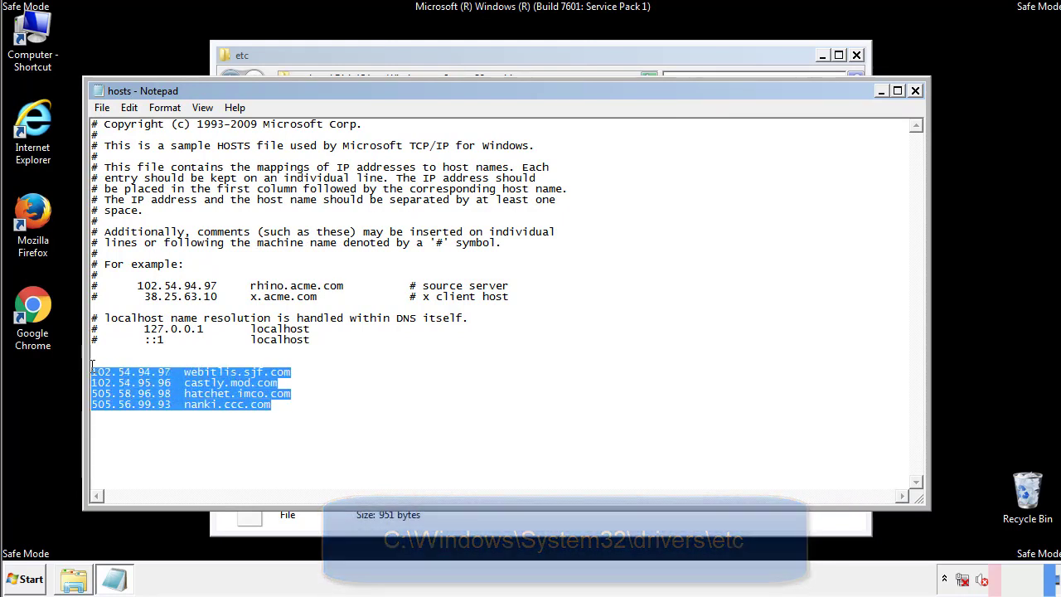
pyautogui.press('Delete')
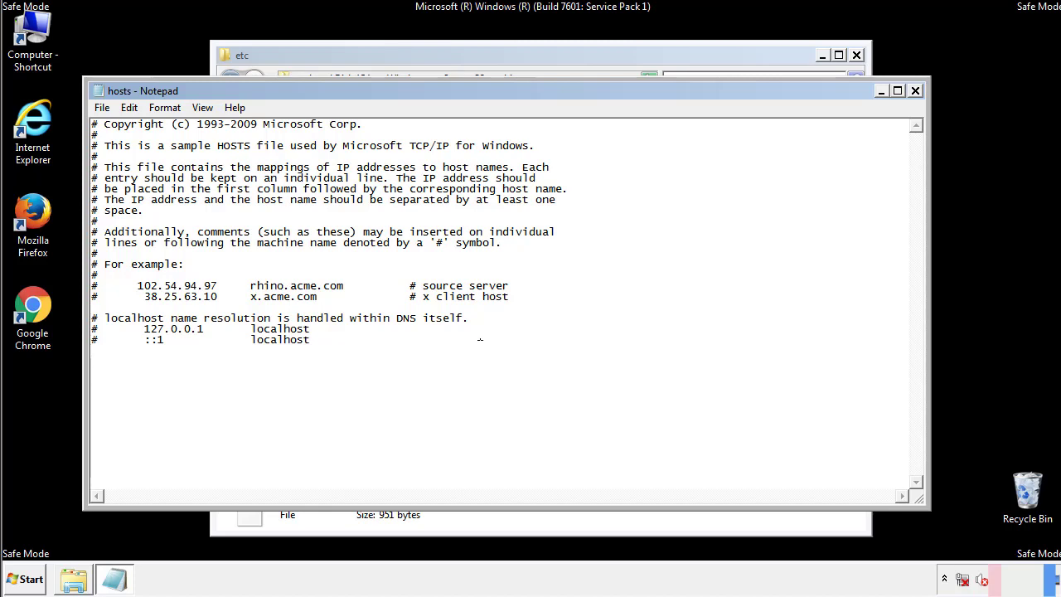
pyautogui.moveTo(916, 91)
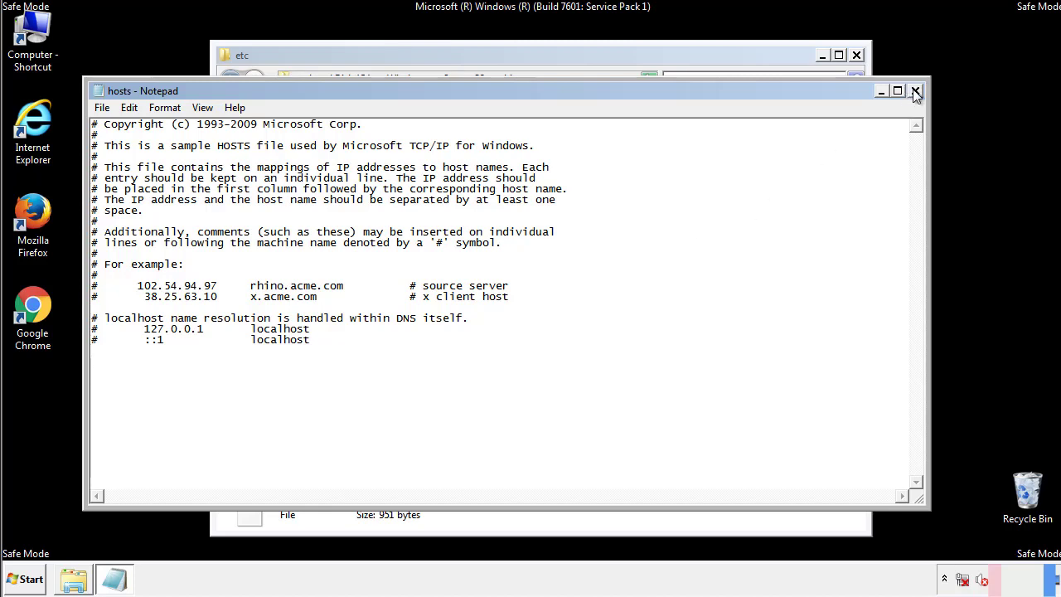
pyautogui.click(915, 90)
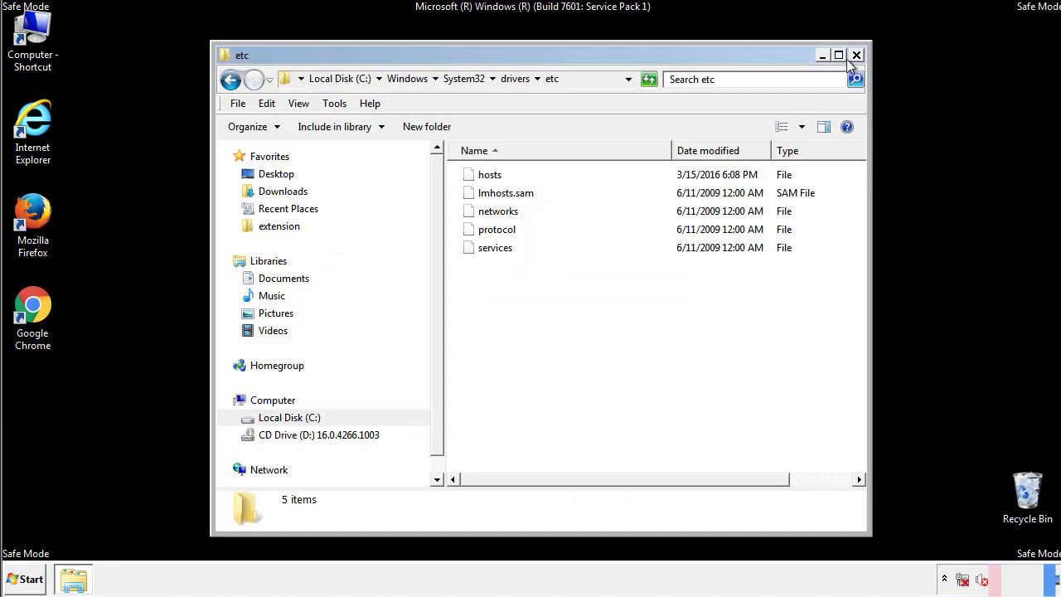
pyautogui.click(856, 55)
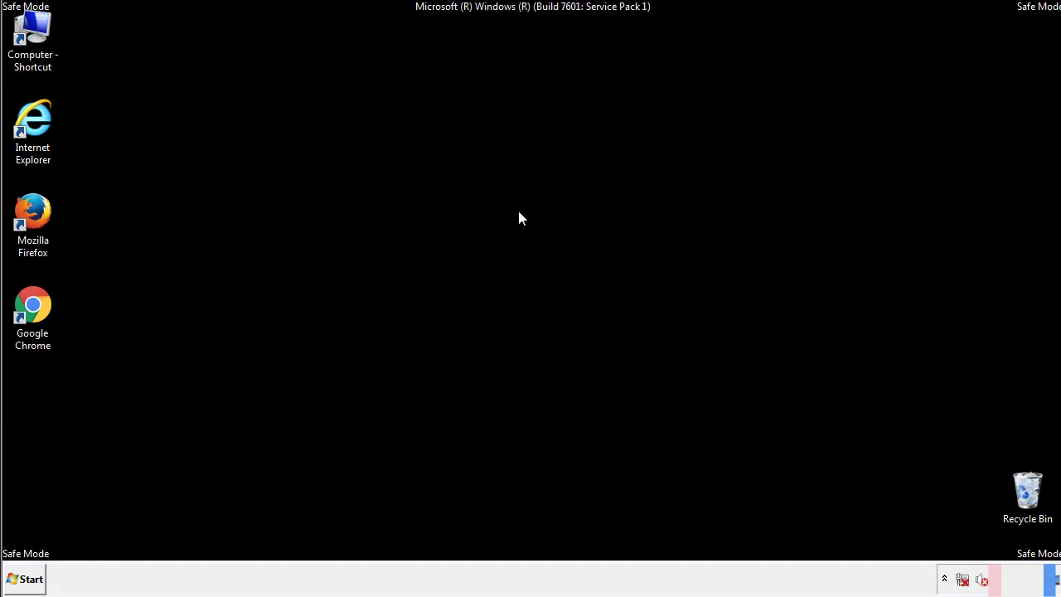
# - Reach the Startup folder through Start > All Programs and select AdsInOne
pyautogui.click(24, 579)
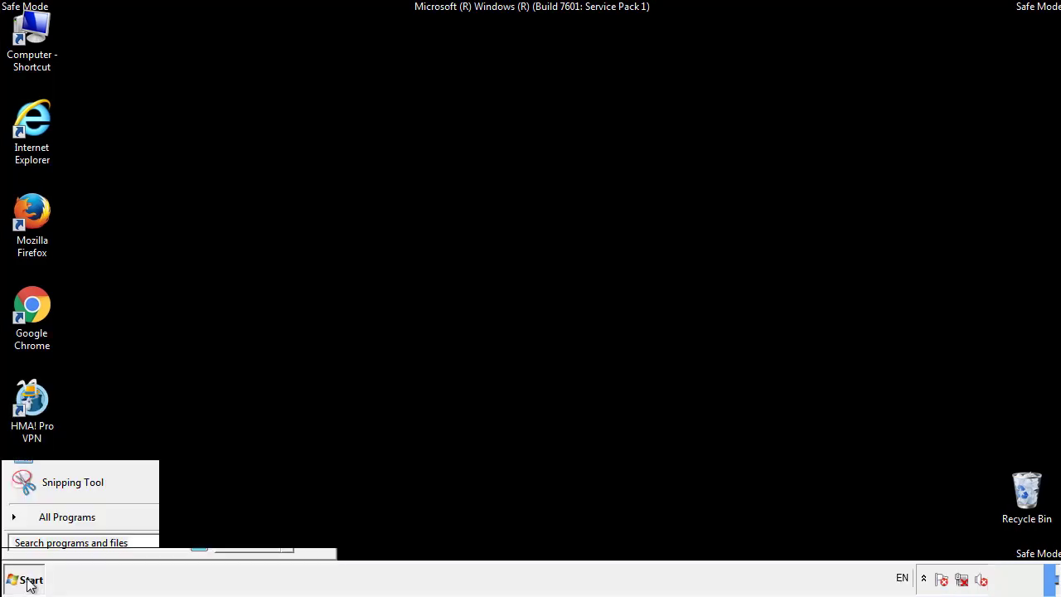
pyautogui.click(67, 517)
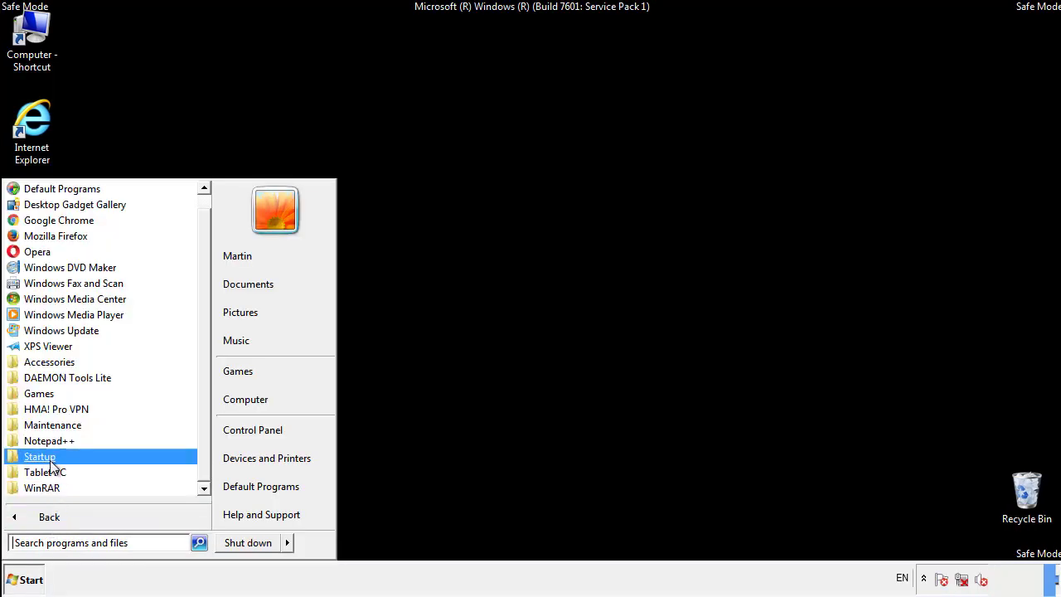
pyautogui.rightClick(40, 457)
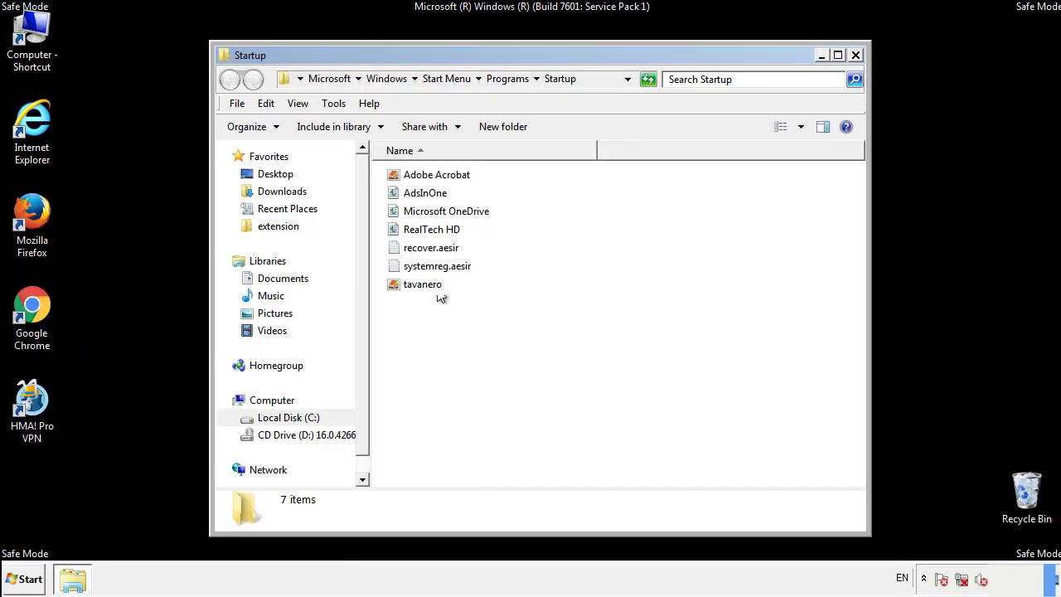
pyautogui.click(425, 192)
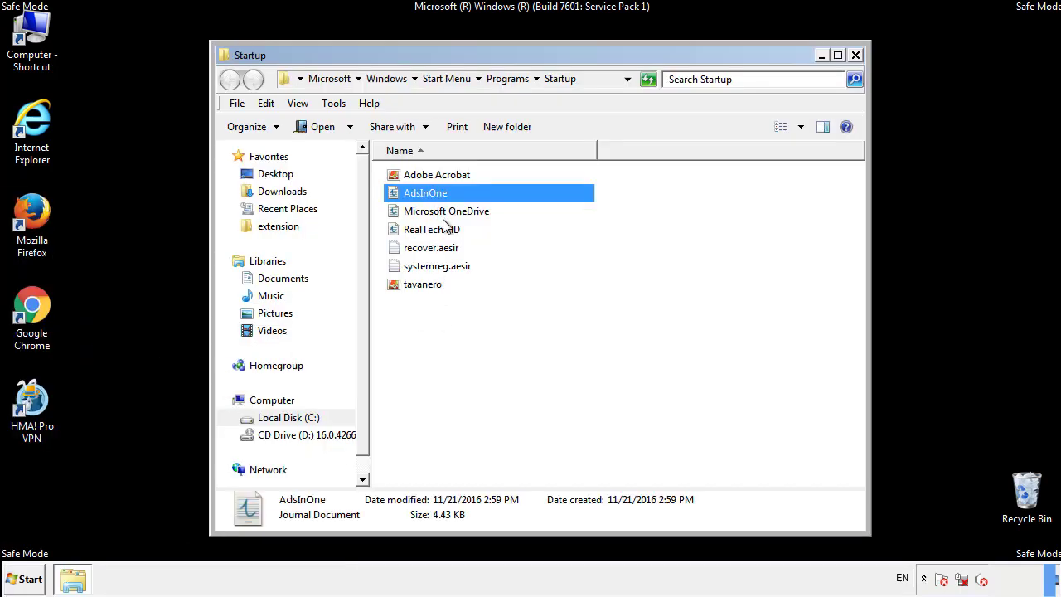
# - Add the .aesir files and tavanero, delete all four to the Recycle Bin, and close the folder
pyautogui.click(438, 265)
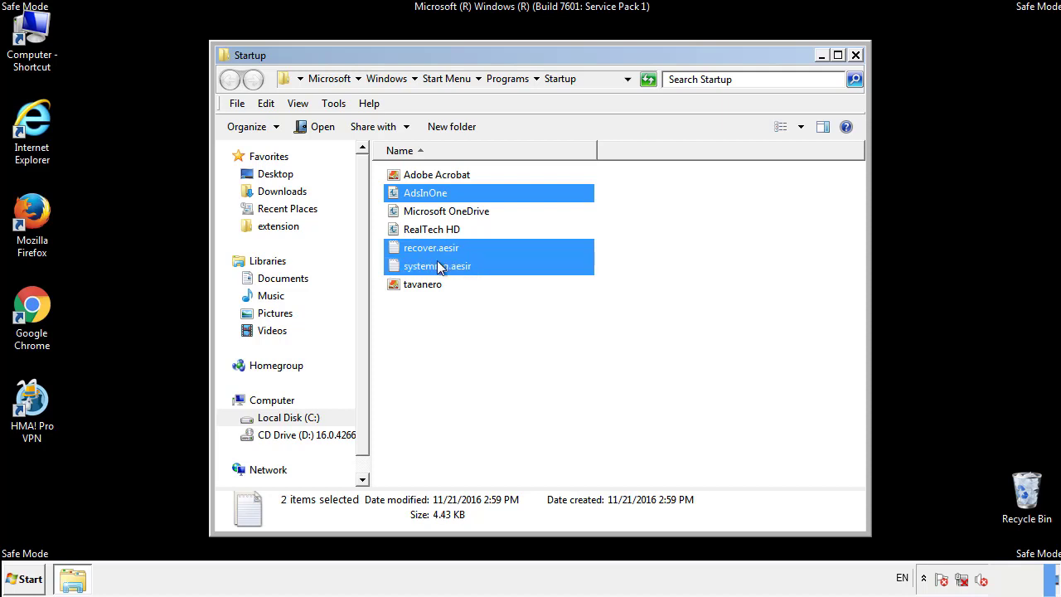
pyautogui.rightClick(423, 283)
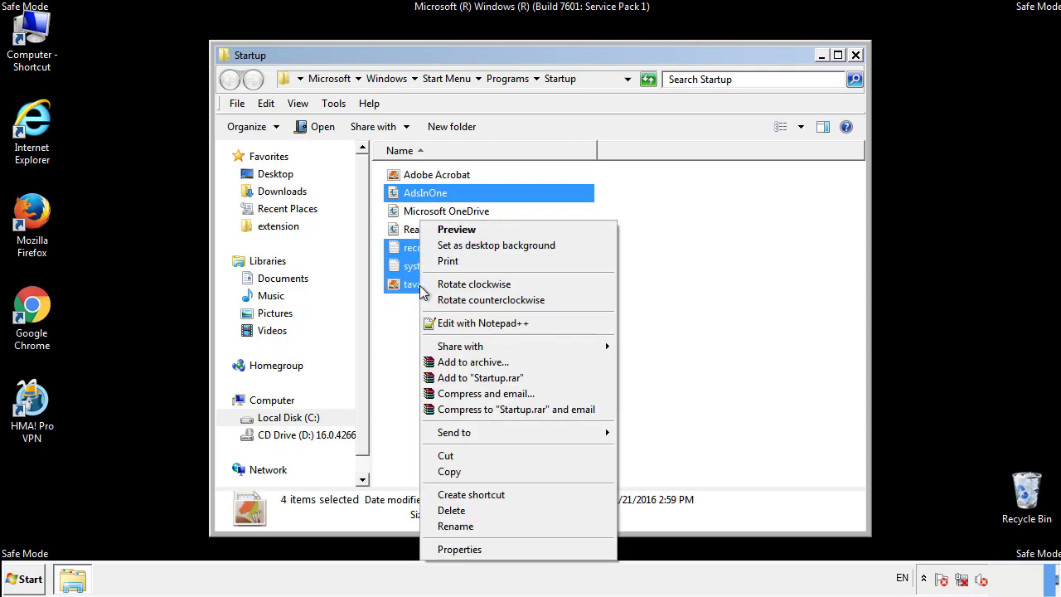
pyautogui.click(451, 511)
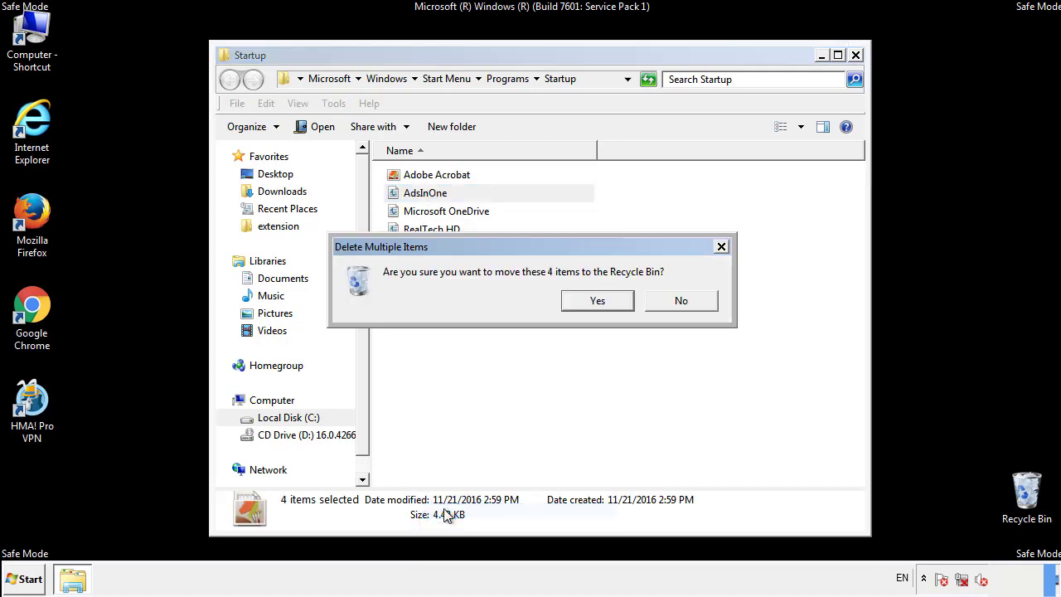
pyautogui.click(597, 300)
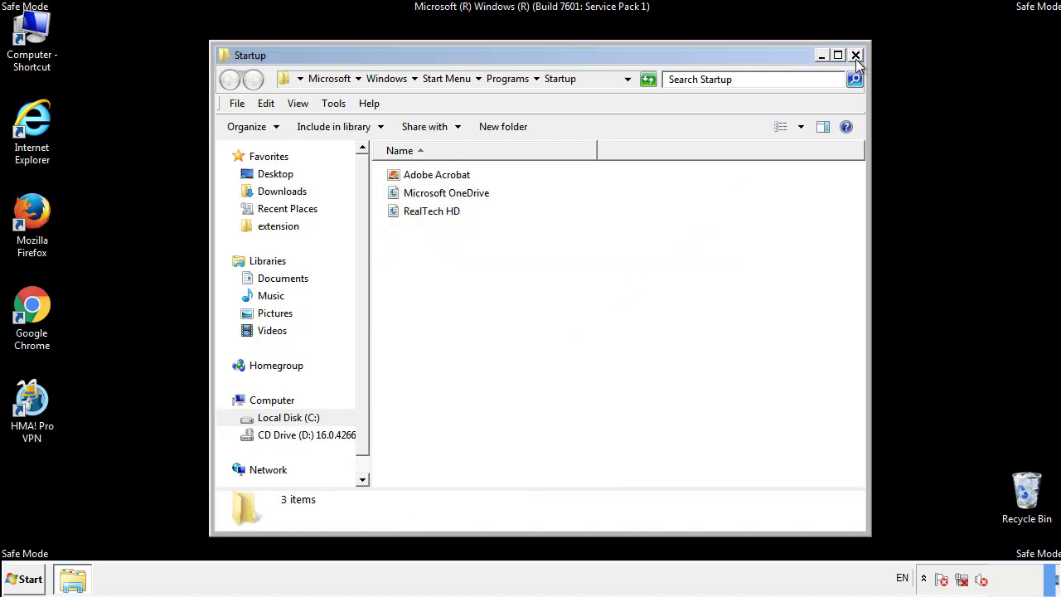
pyautogui.click(856, 55)
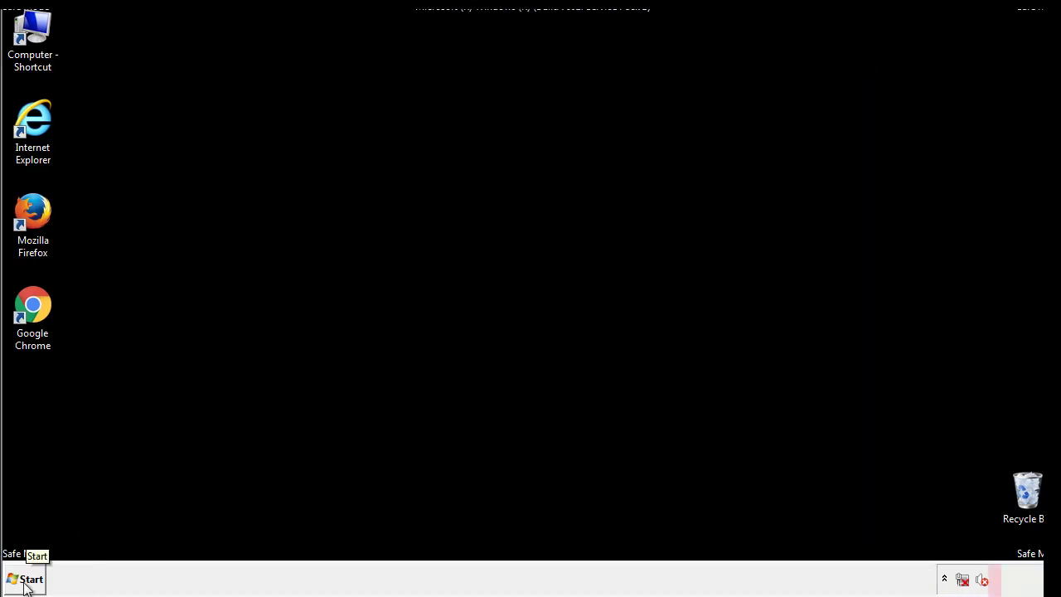
# - Launch regedit and expand HKEY_LOCAL_MACHINE\SOFTWARE\Microsoft\Windows
pyautogui.click(25, 578)
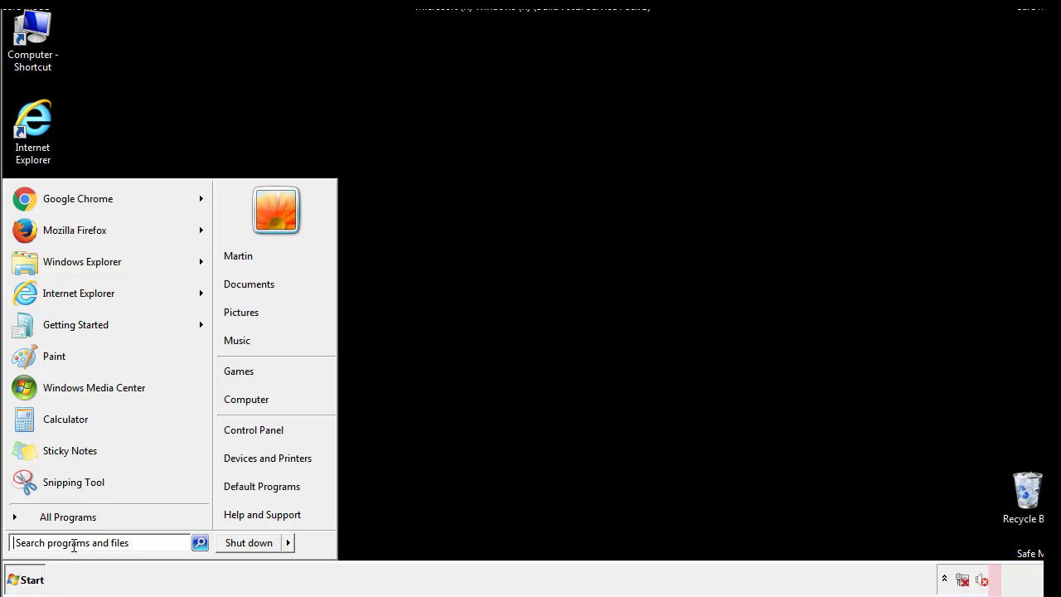
pyautogui.write('reged')
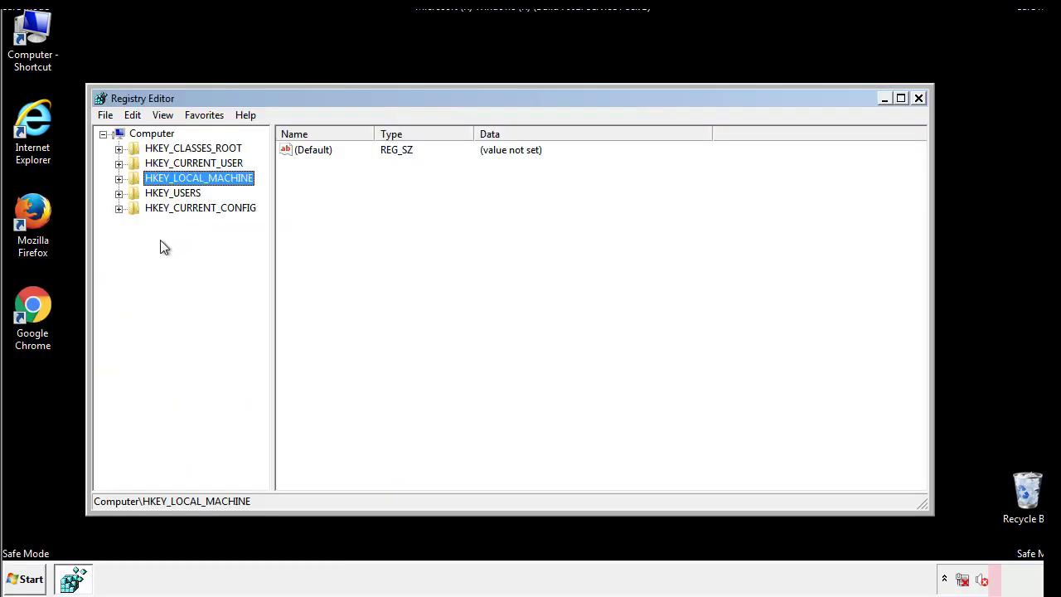
pyautogui.click(119, 177)
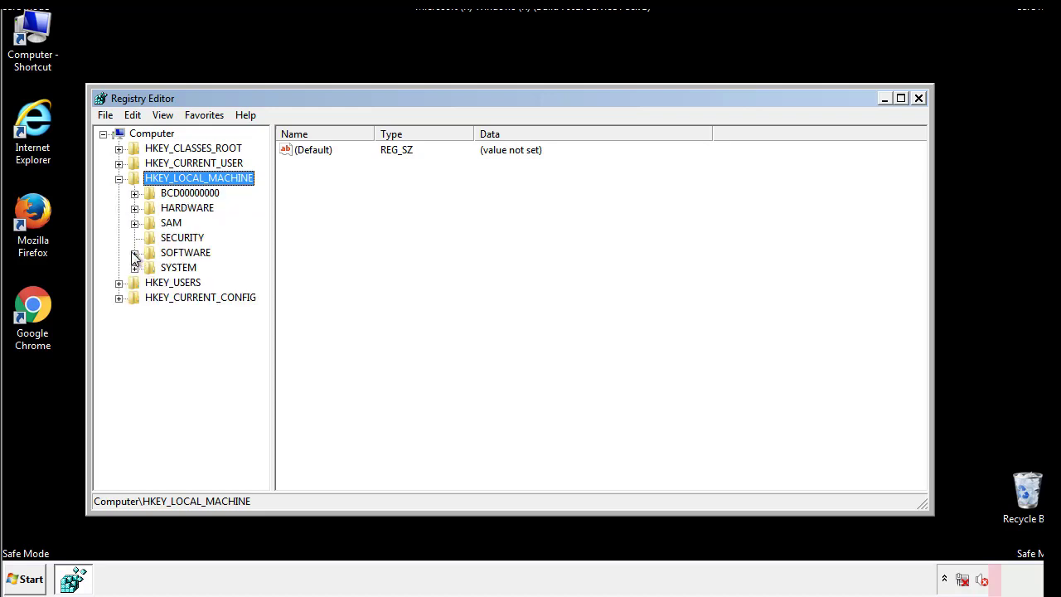
pyautogui.click(135, 252)
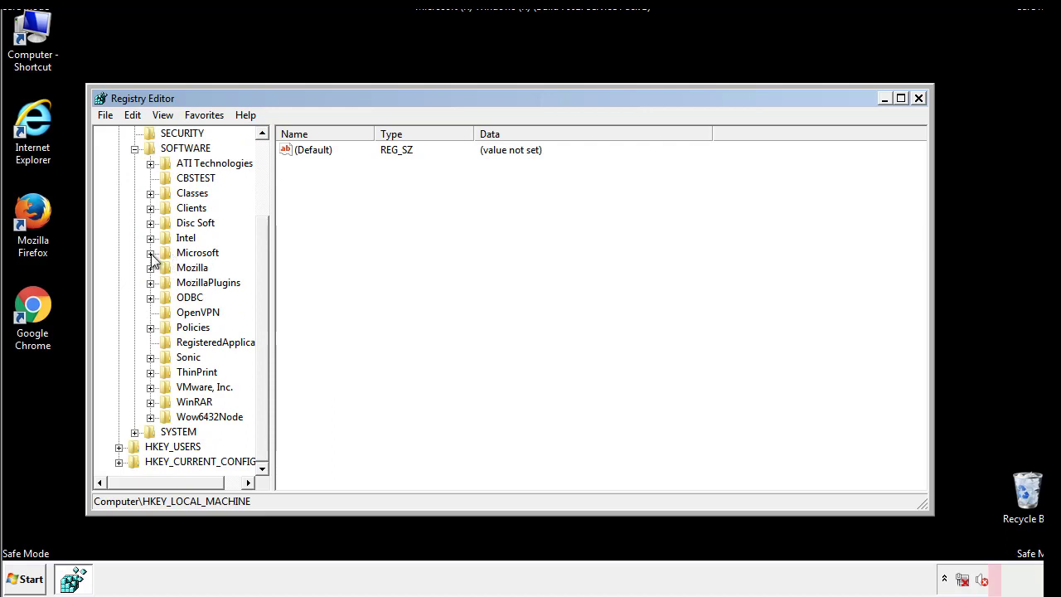
pyautogui.click(149, 252)
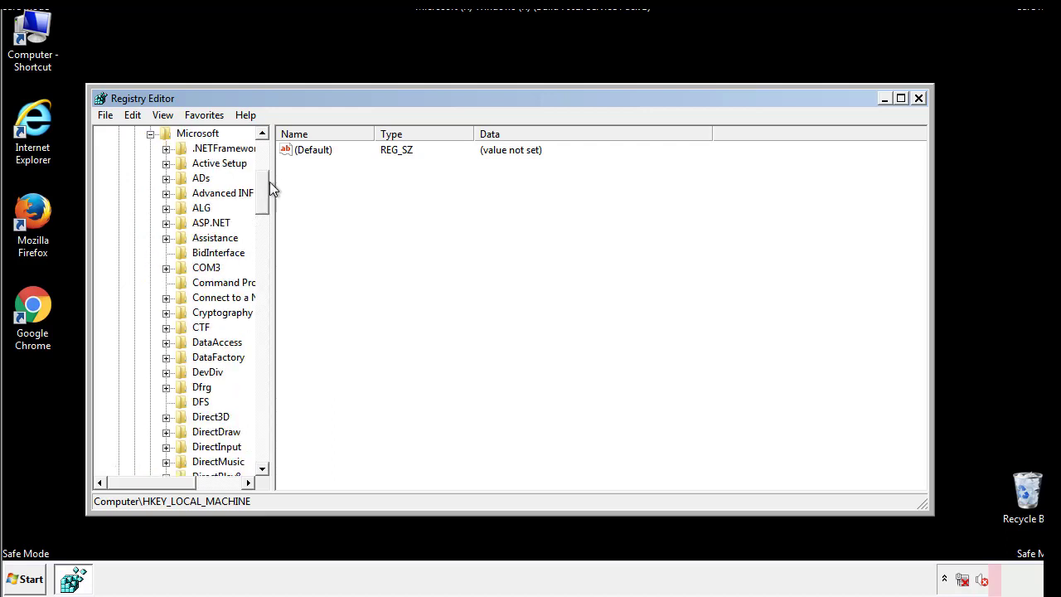
pyautogui.scroll(-3)
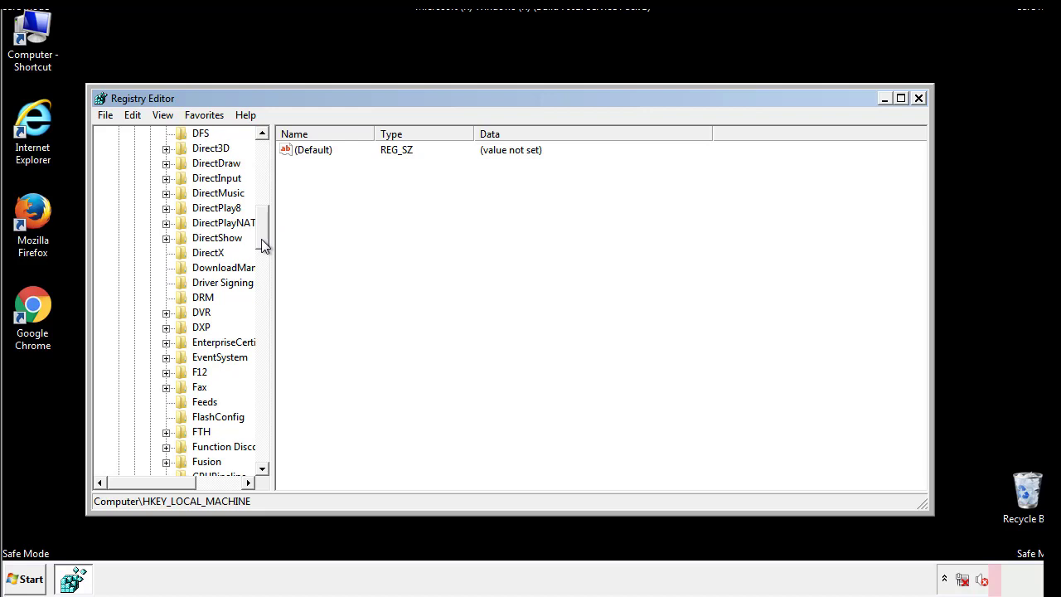
pyautogui.scroll(-3)
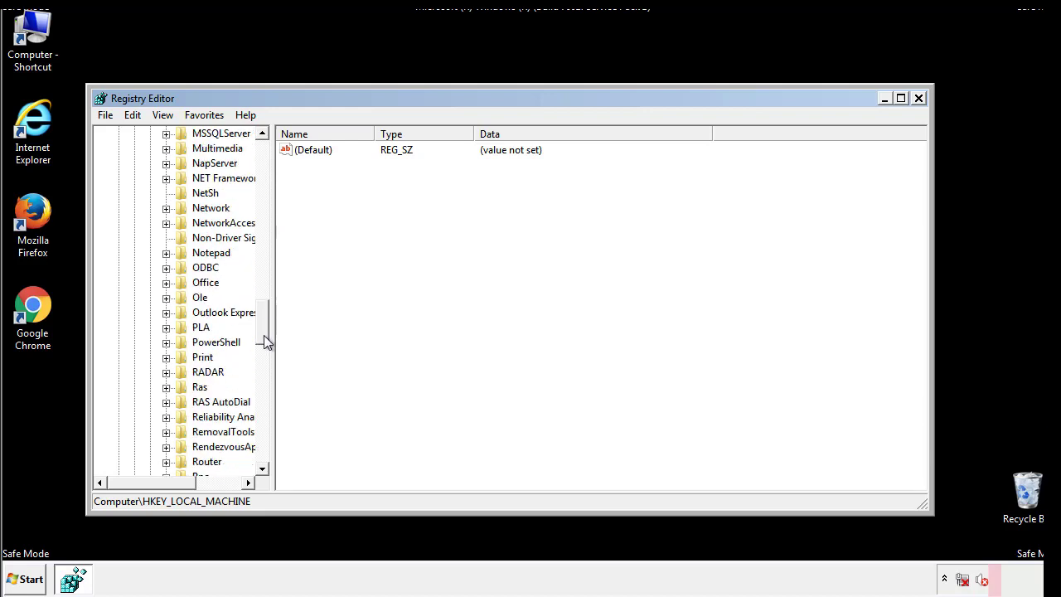
pyautogui.scroll(-3)
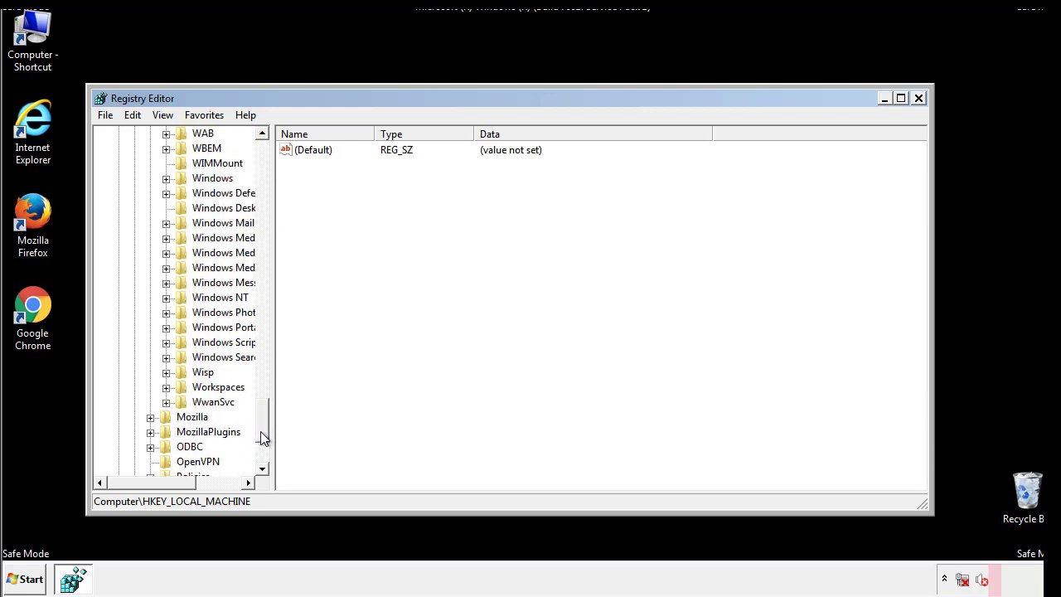
pyautogui.click(166, 252)
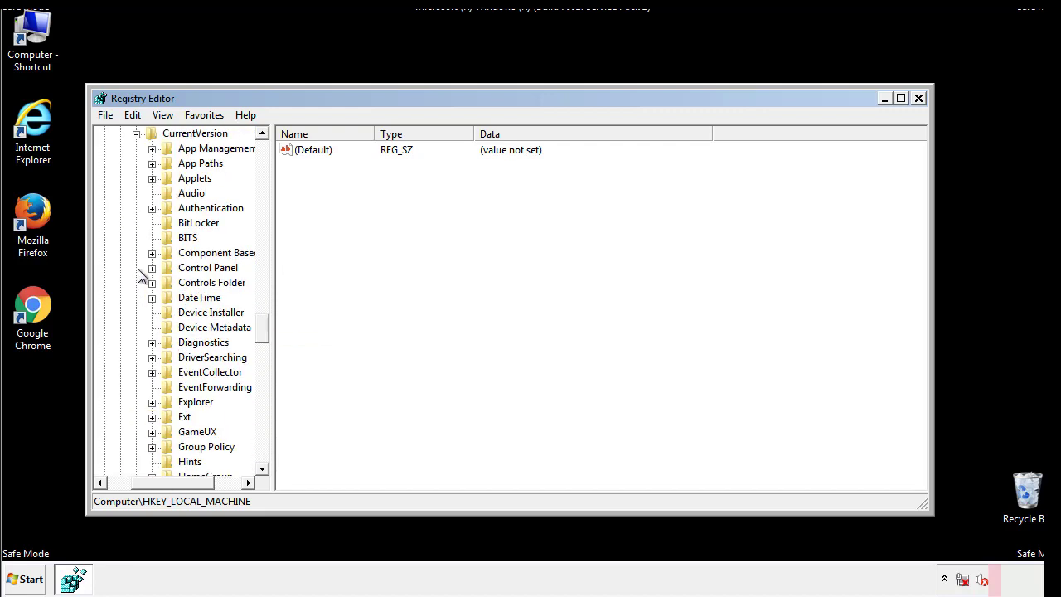
# - Select the CurrentVersion Run key and permanently delete its tappi.loc value, keeping VMware
pyautogui.scroll(-3)
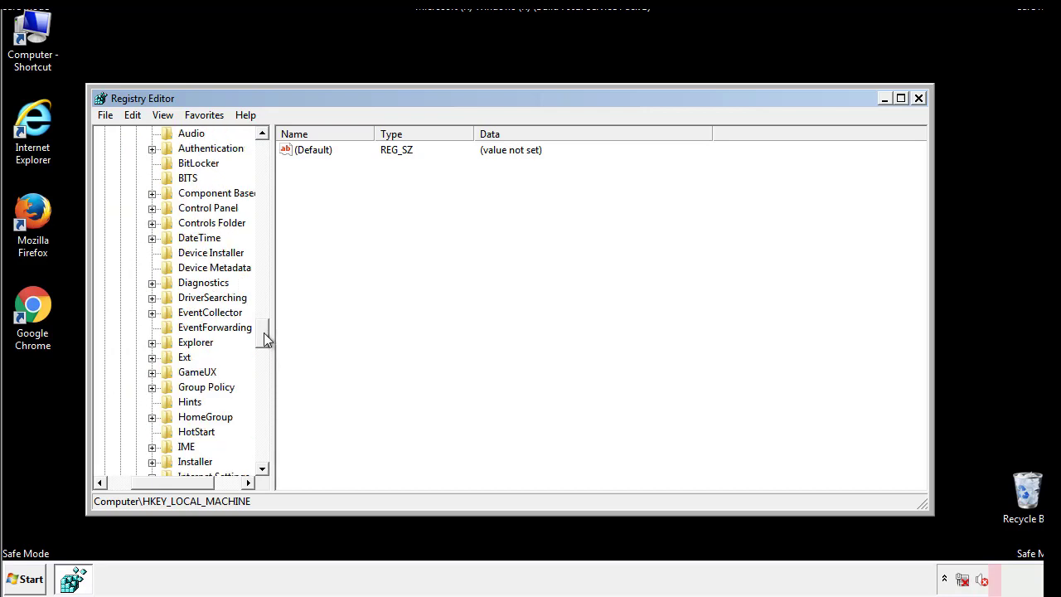
pyautogui.scroll(-3)
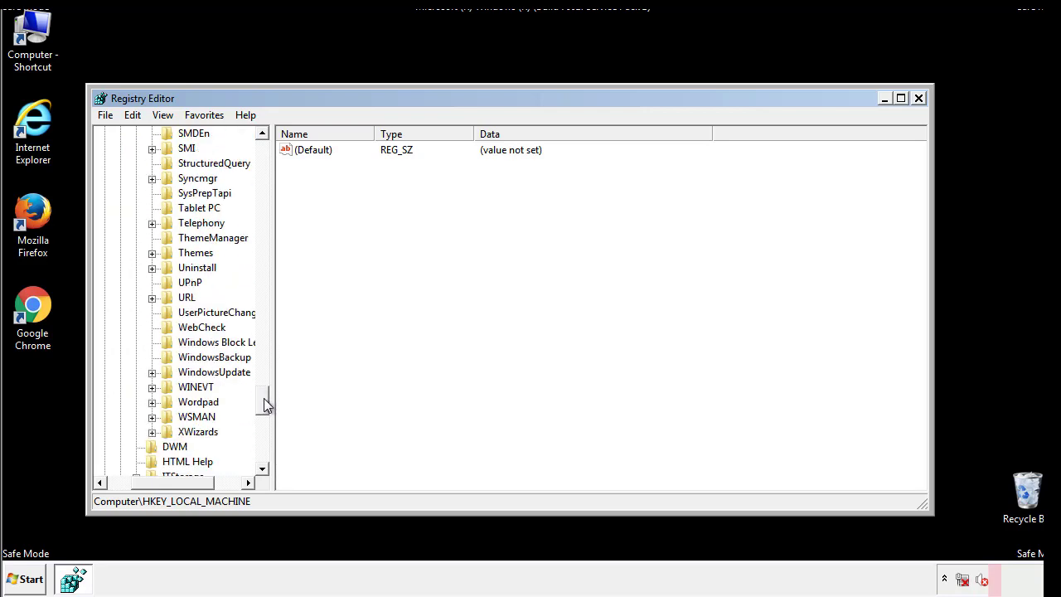
pyautogui.scroll(3)
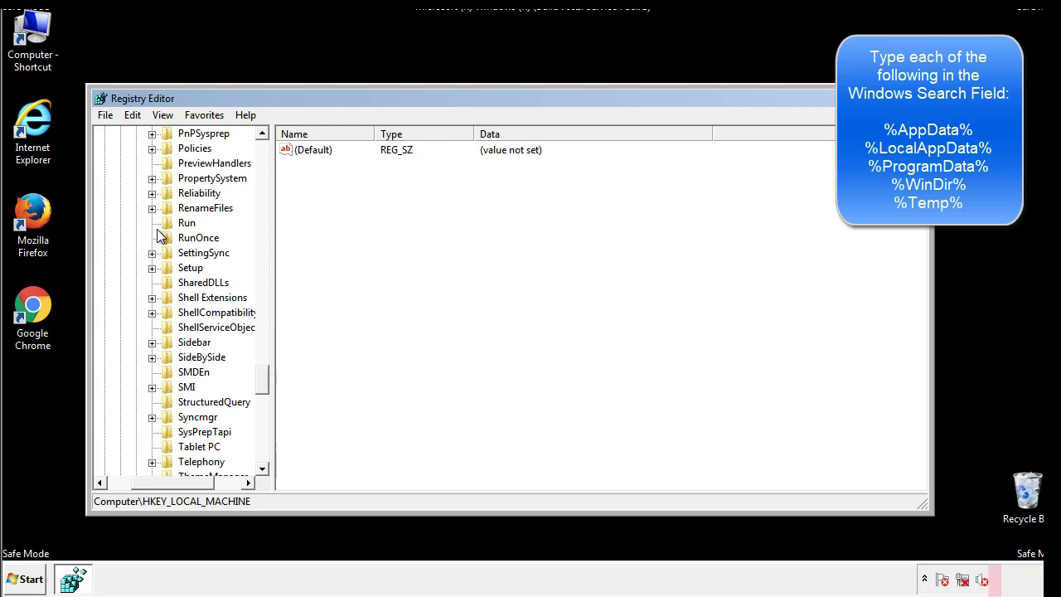
pyautogui.click(185, 222)
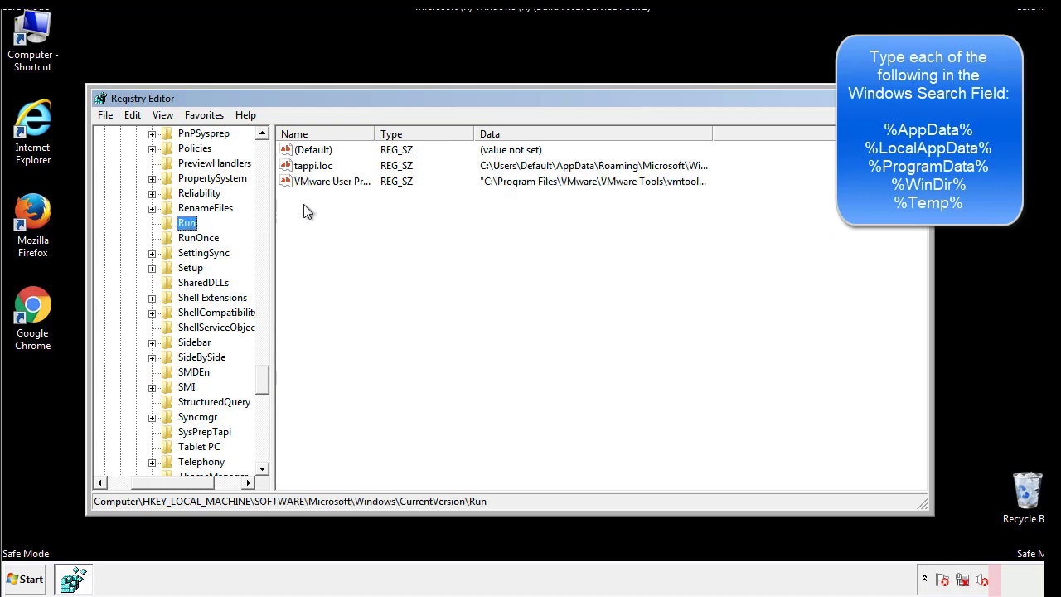
pyautogui.moveTo(683, 182)
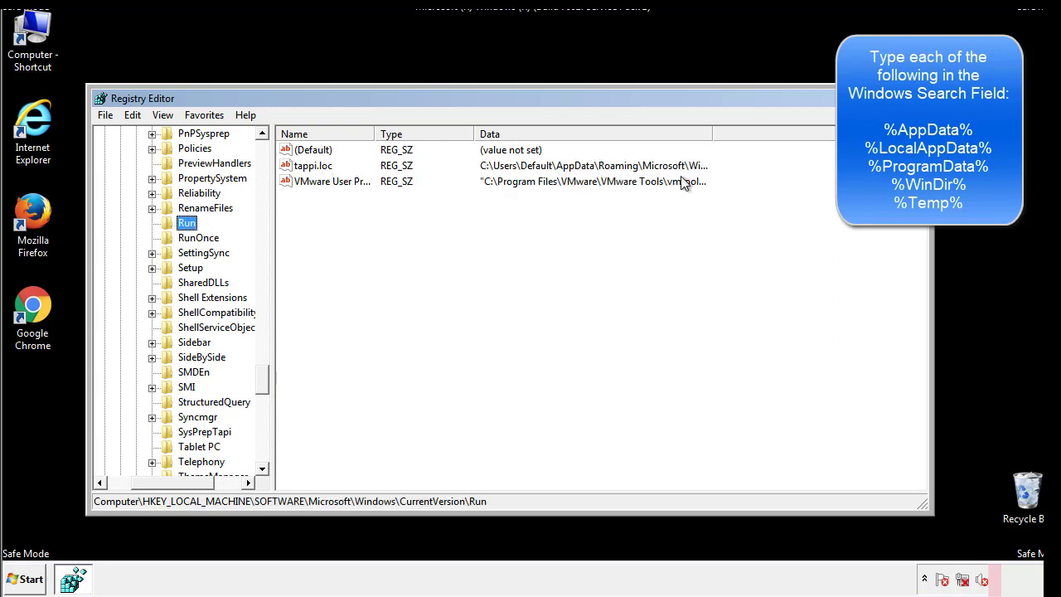
pyautogui.click(313, 165)
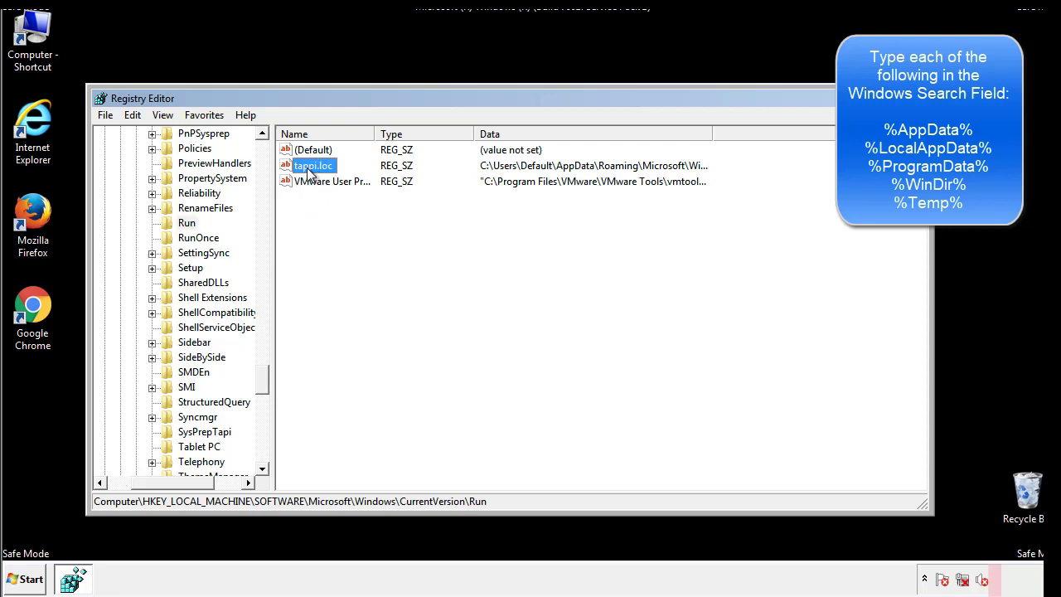
pyautogui.press('Delete')
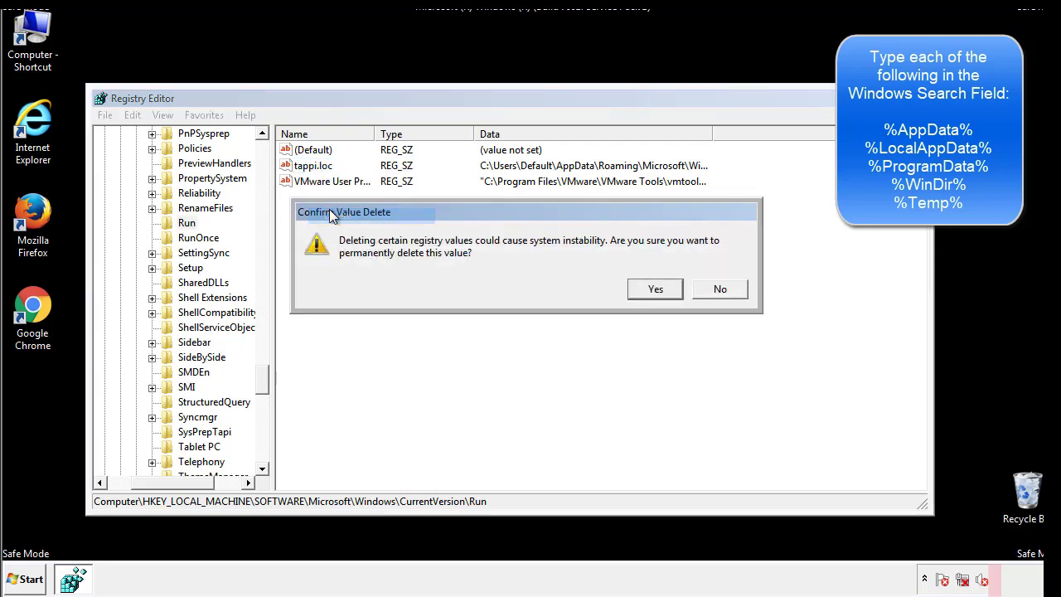
pyautogui.click(654, 288)
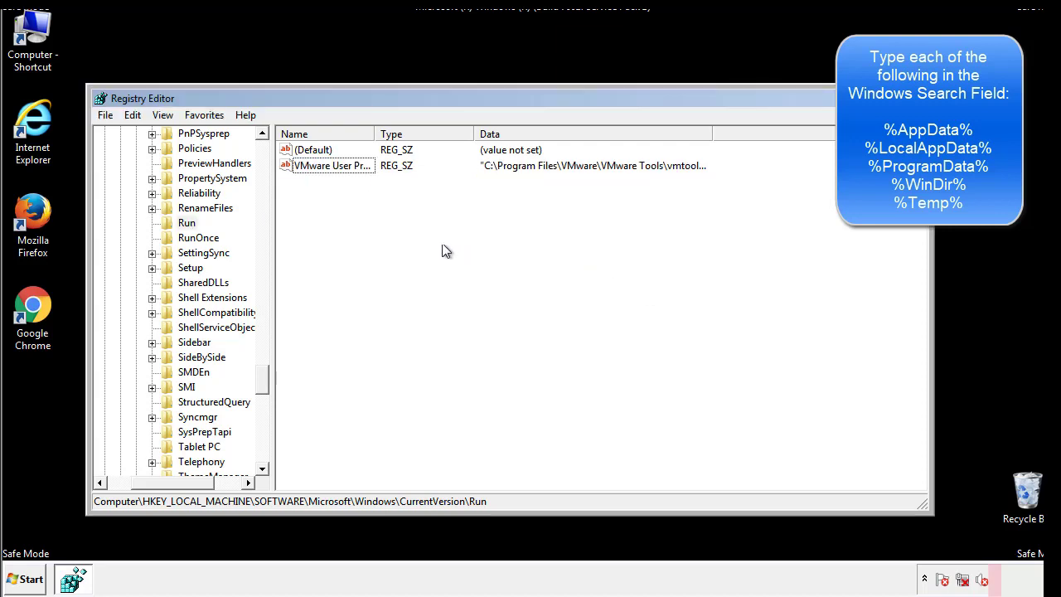
pyautogui.scroll(-3)
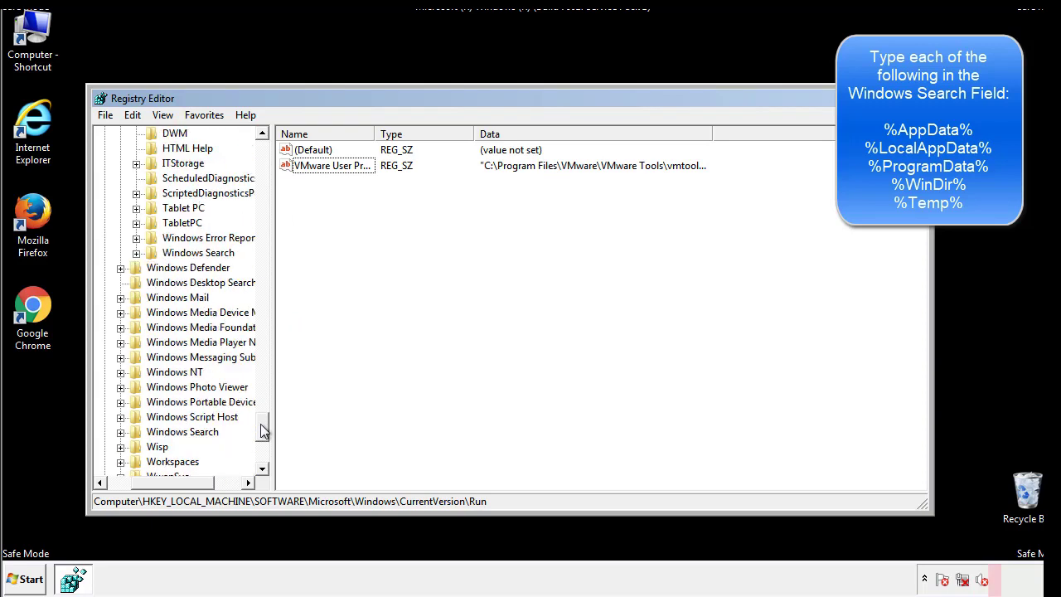
pyautogui.scroll(-3)
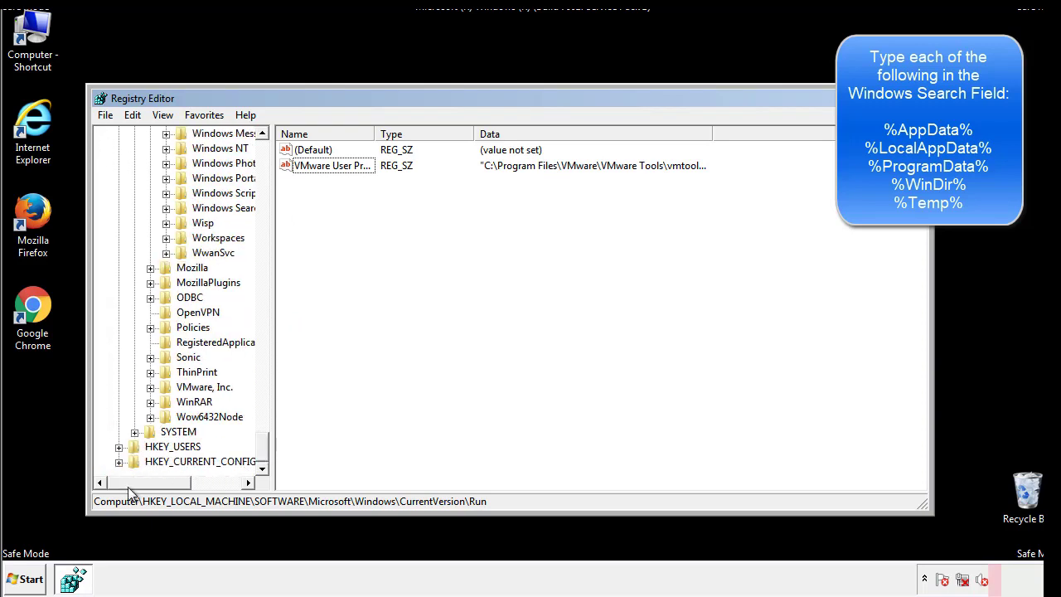
pyautogui.scroll(3)
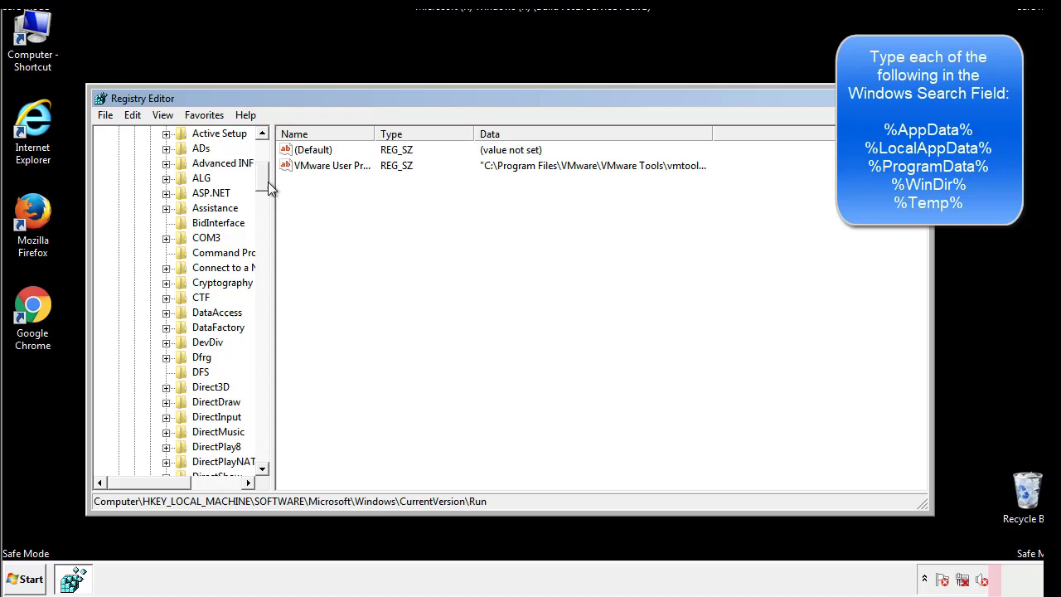
# - Collapse HKEY_LOCAL_MACHINE and expand HKEY_CURRENT_USER\Software down toward Windows\CurrentVersion
pyautogui.click(120, 177)
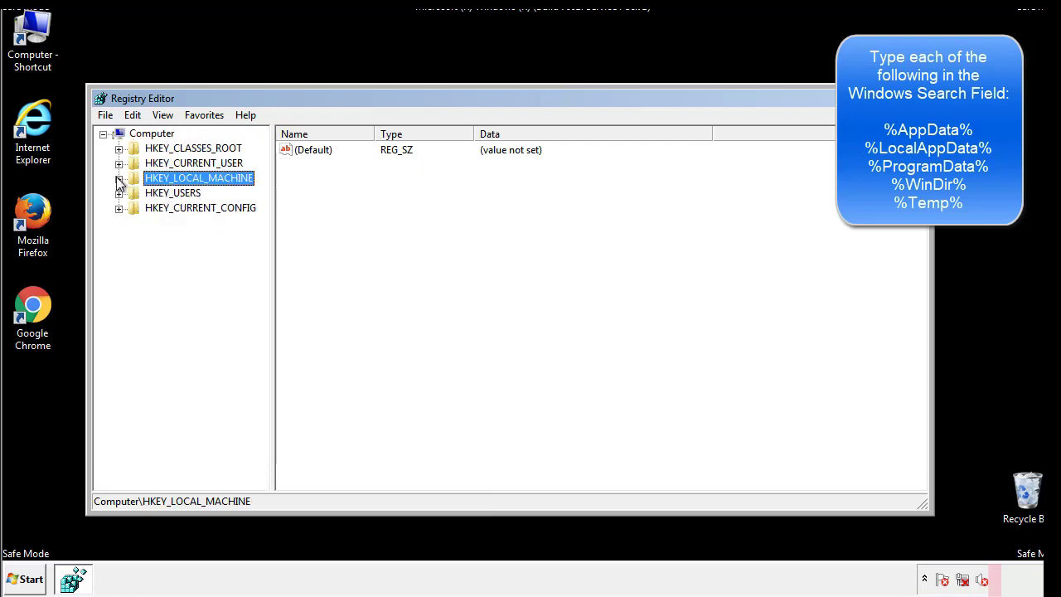
pyautogui.click(119, 162)
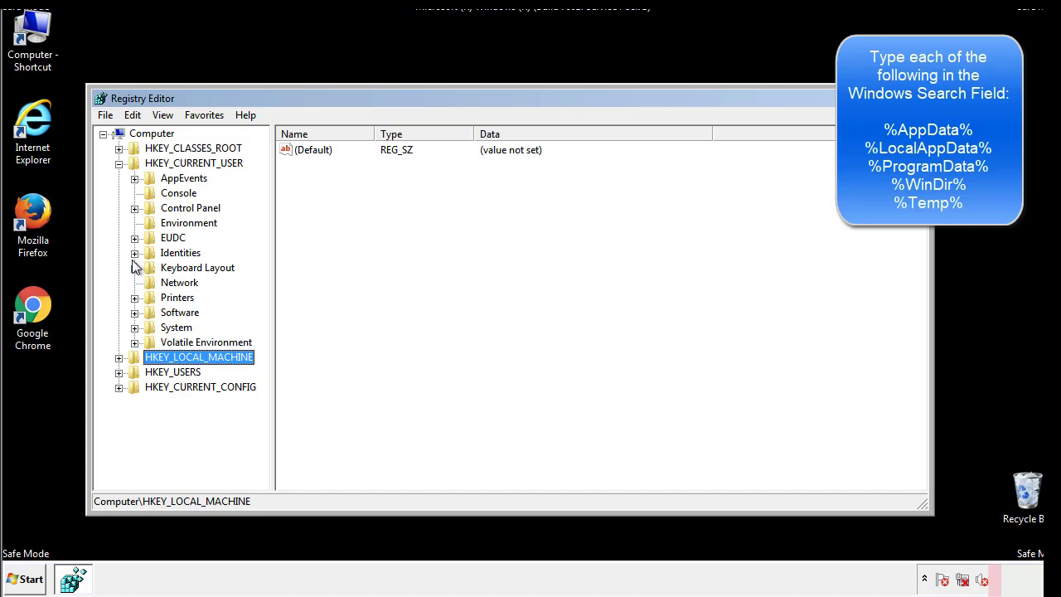
pyautogui.moveTo(136, 273)
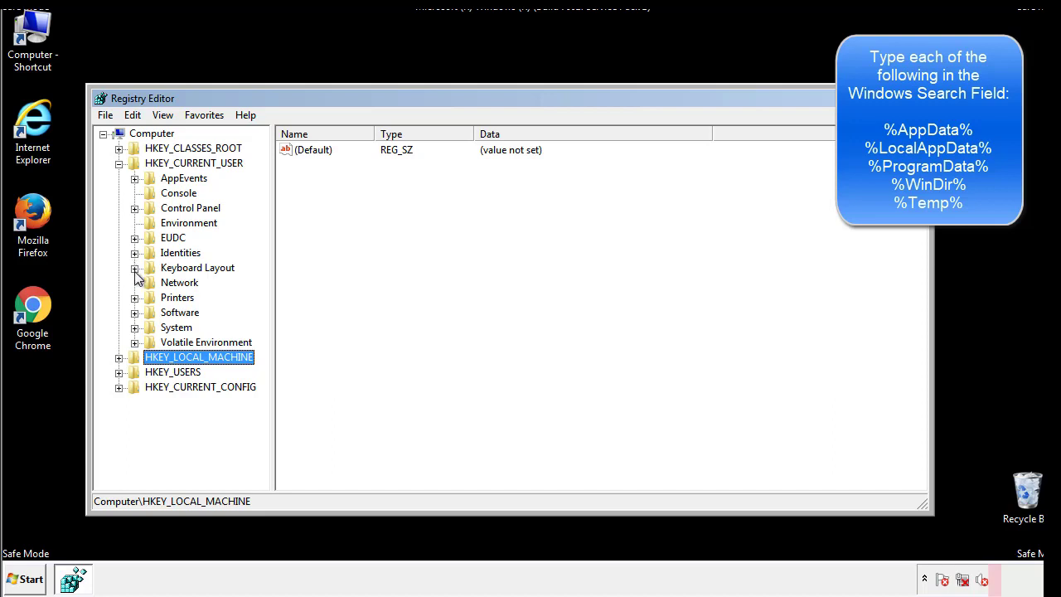
pyautogui.click(134, 311)
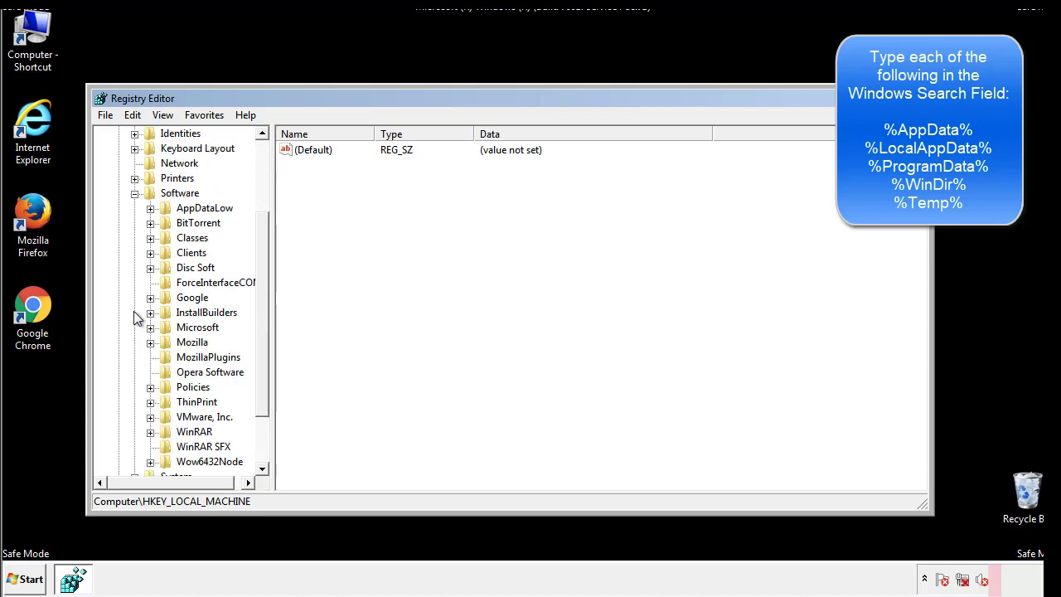
pyautogui.scroll(-3)
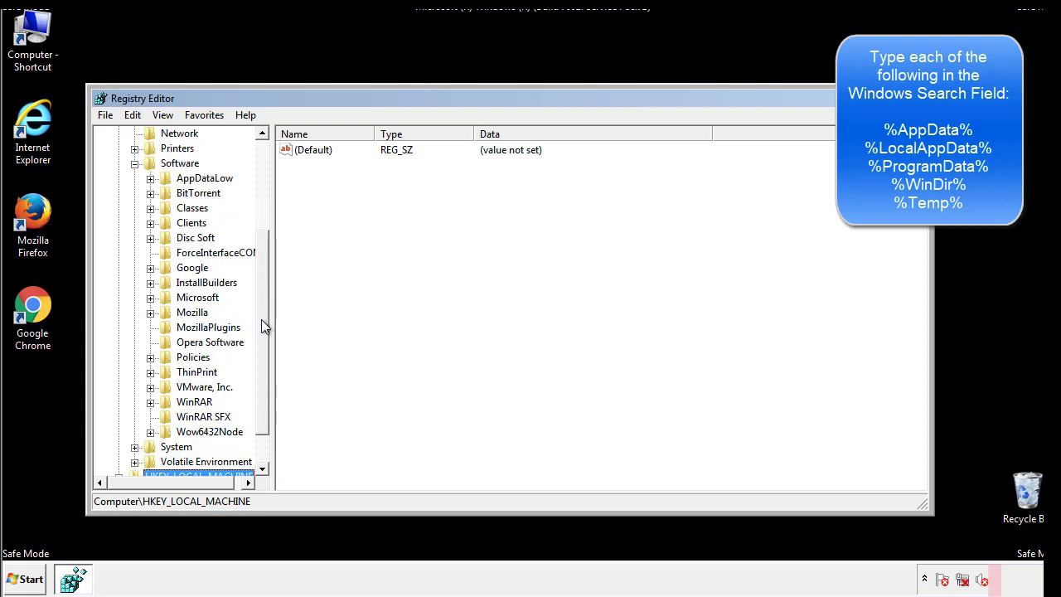
pyautogui.moveTo(168, 335)
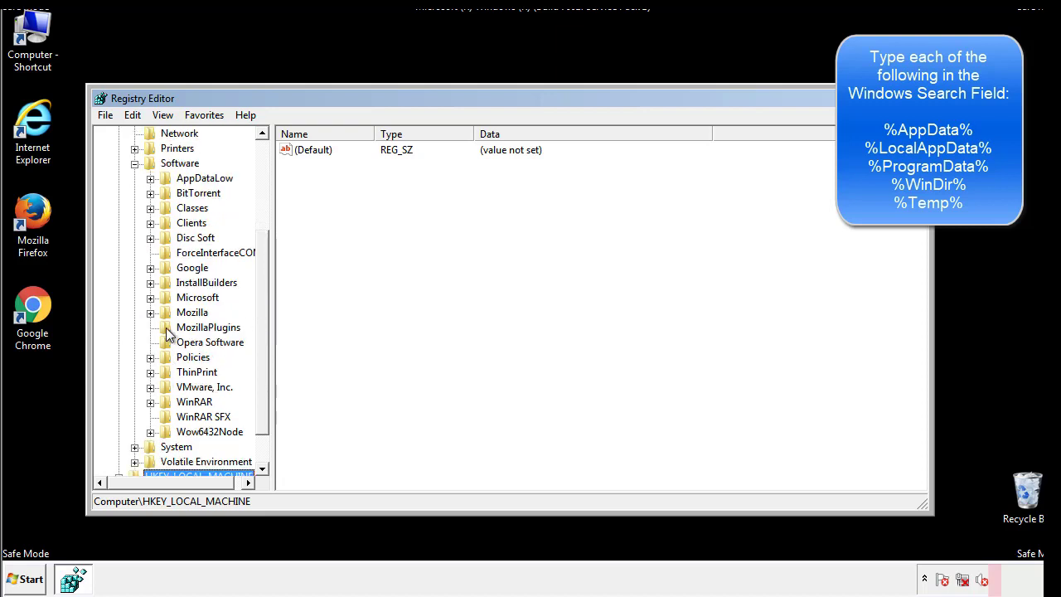
pyautogui.moveTo(162, 229)
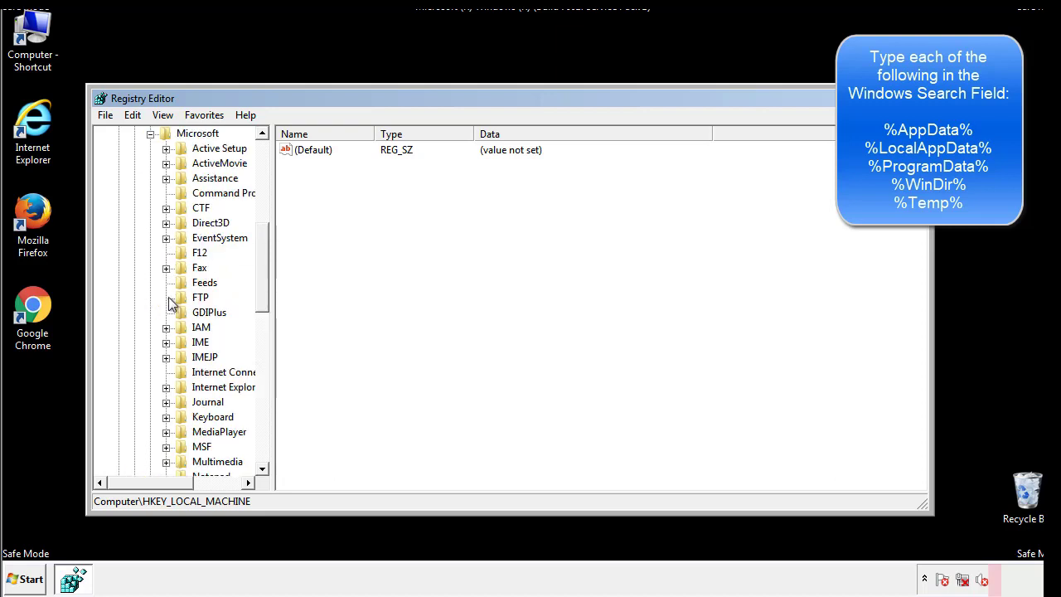
pyautogui.scroll(-3)
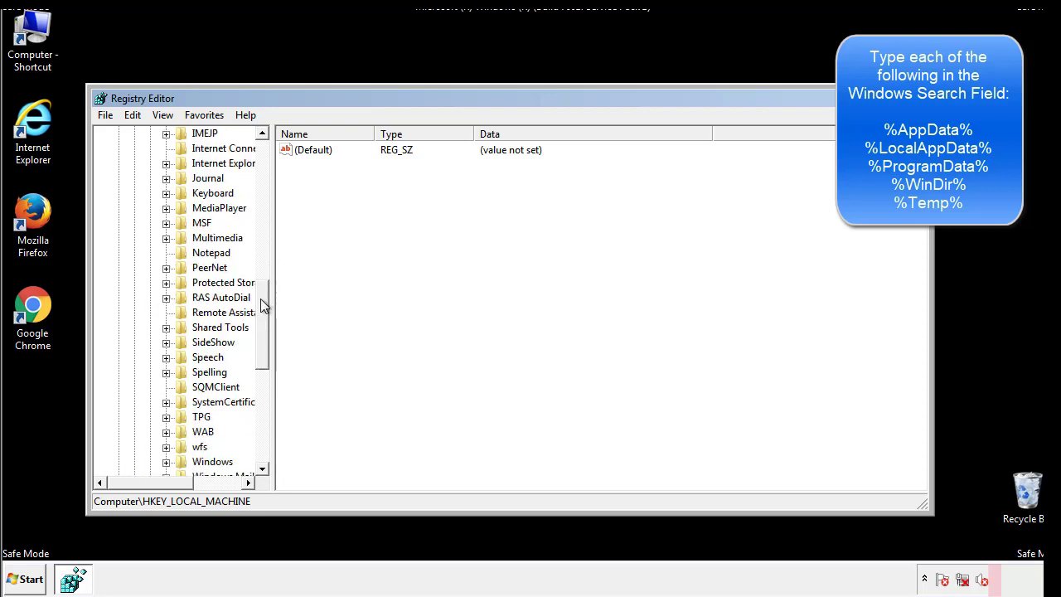
pyautogui.scroll(-3)
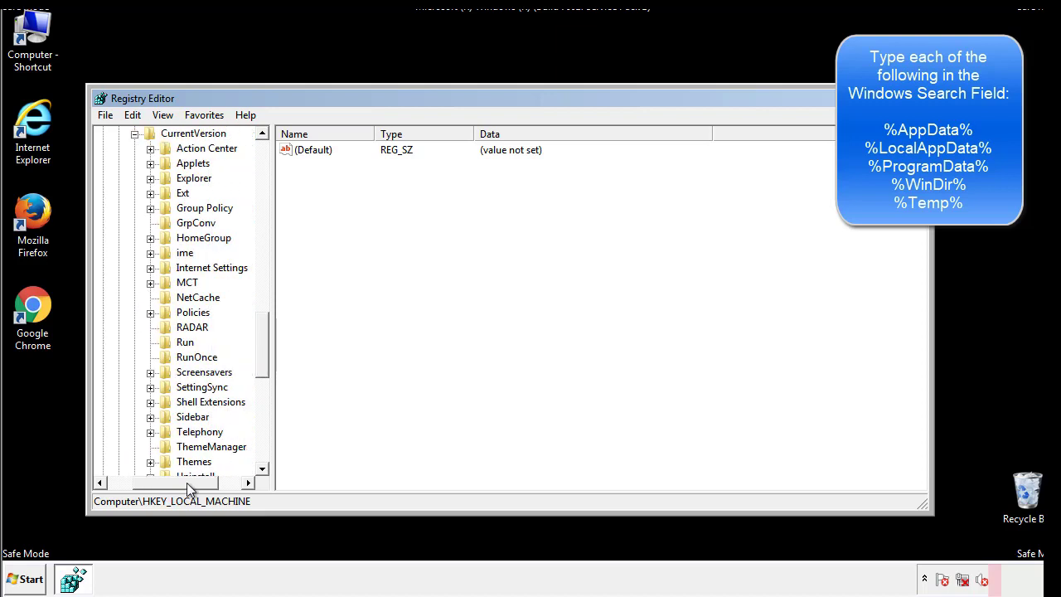
# - Inspect the current-user Run key (only DAEMON Tools Lite) and return to the Windows key
pyautogui.click(185, 341)
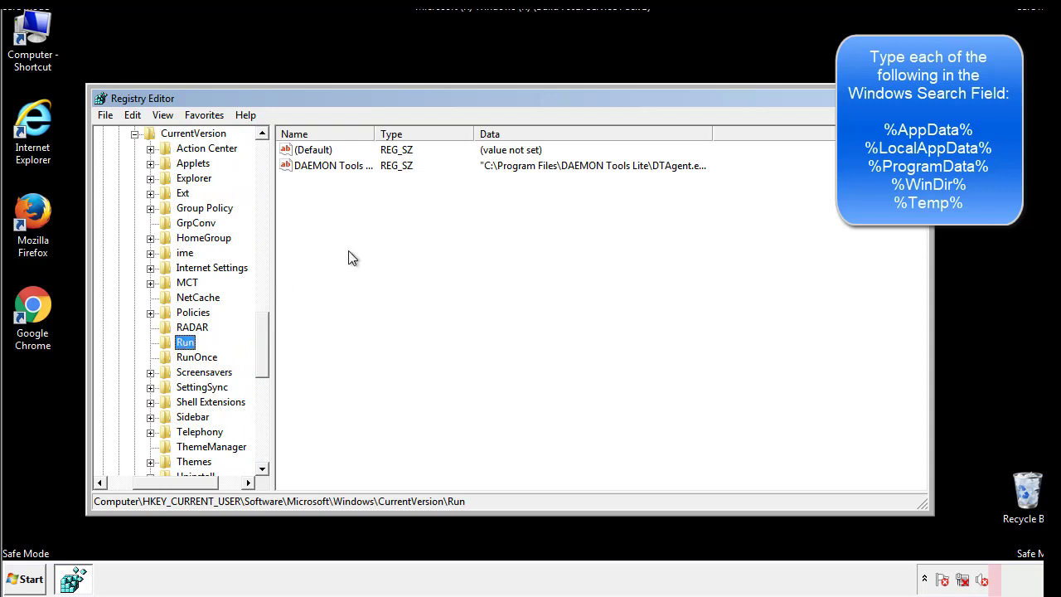
pyautogui.moveTo(345, 182)
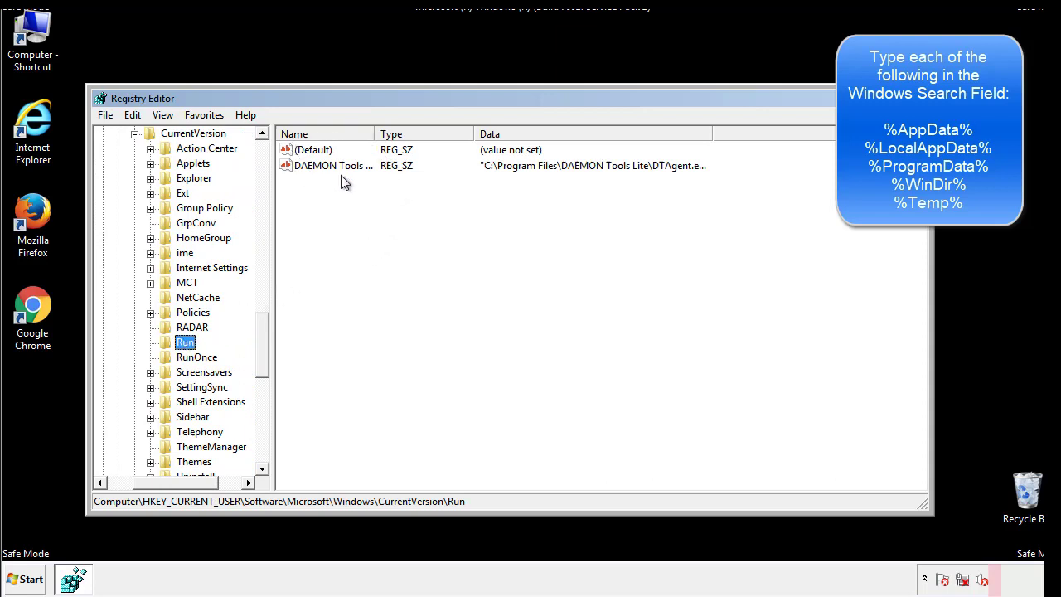
pyautogui.moveTo(454, 196)
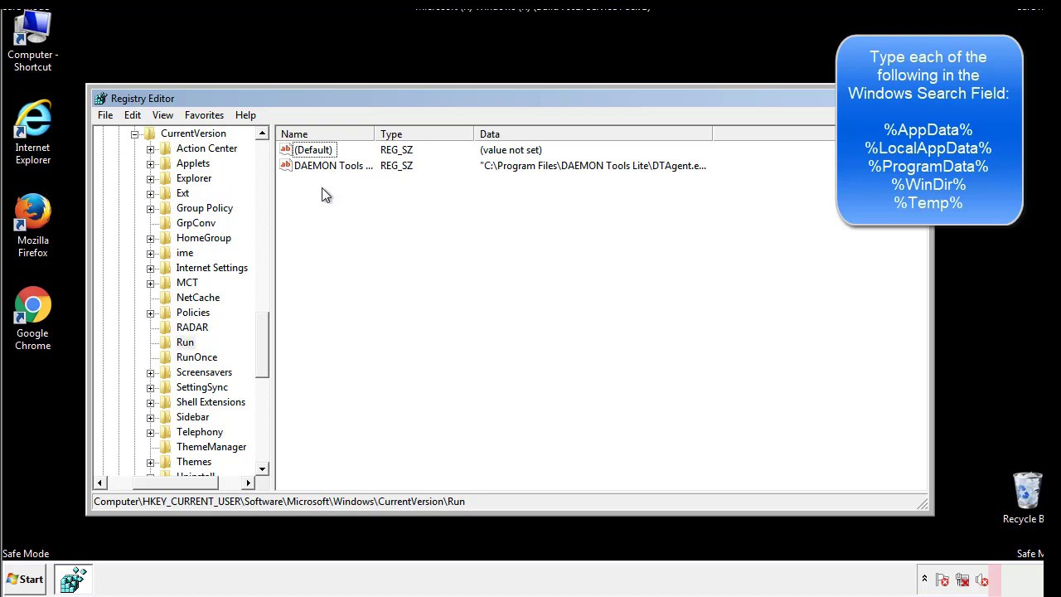
pyautogui.moveTo(385, 195)
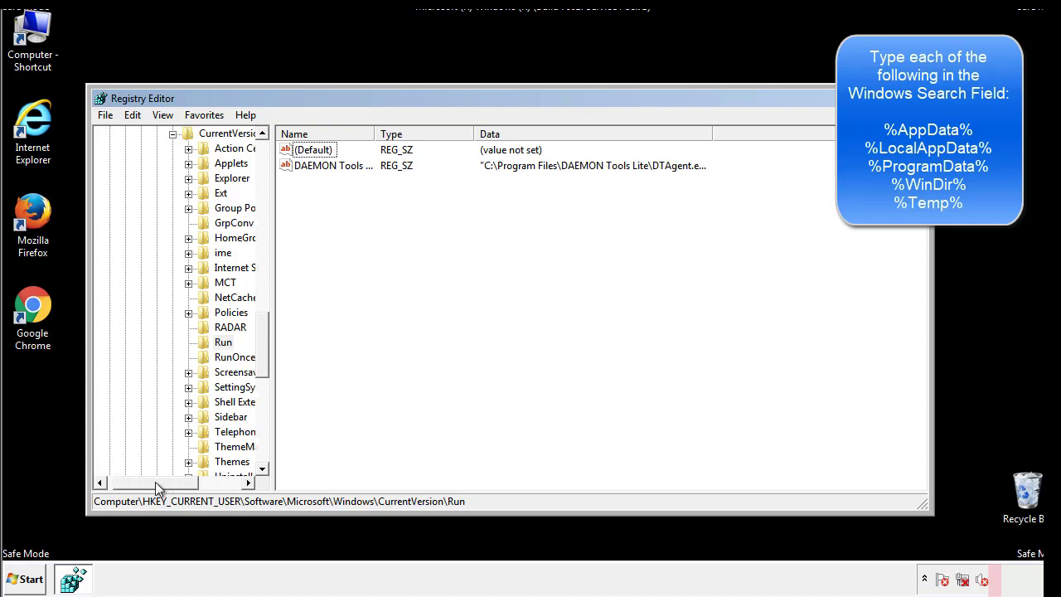
pyautogui.scroll(3)
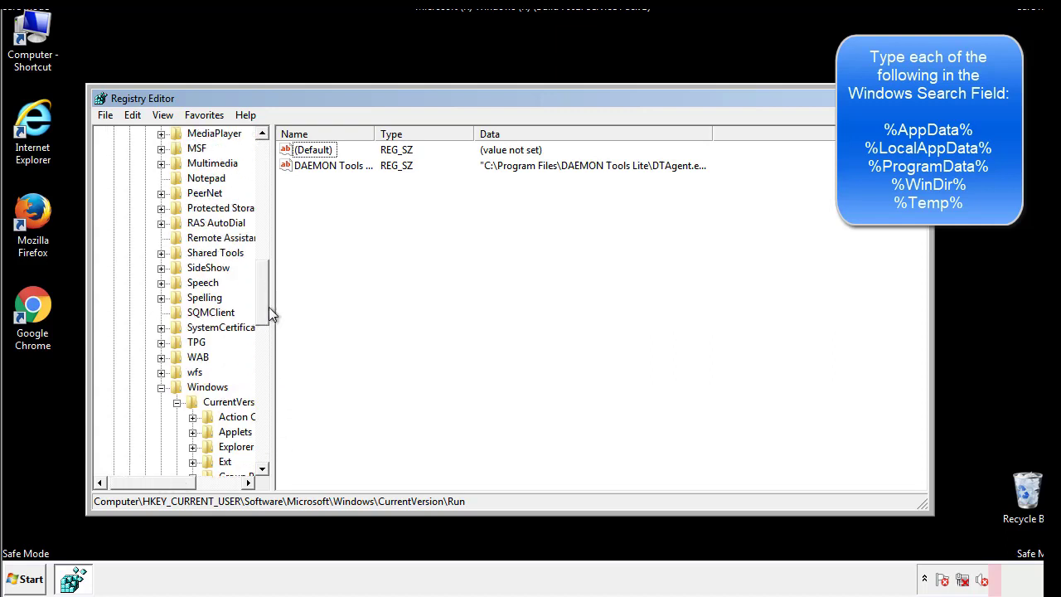
pyautogui.click(207, 388)
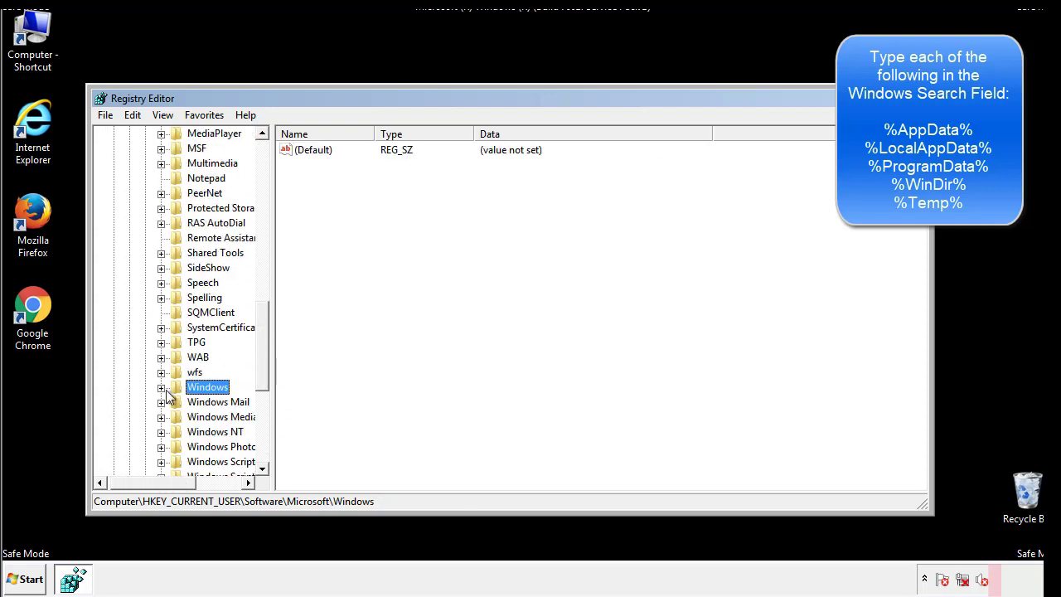
pyautogui.scroll(3)
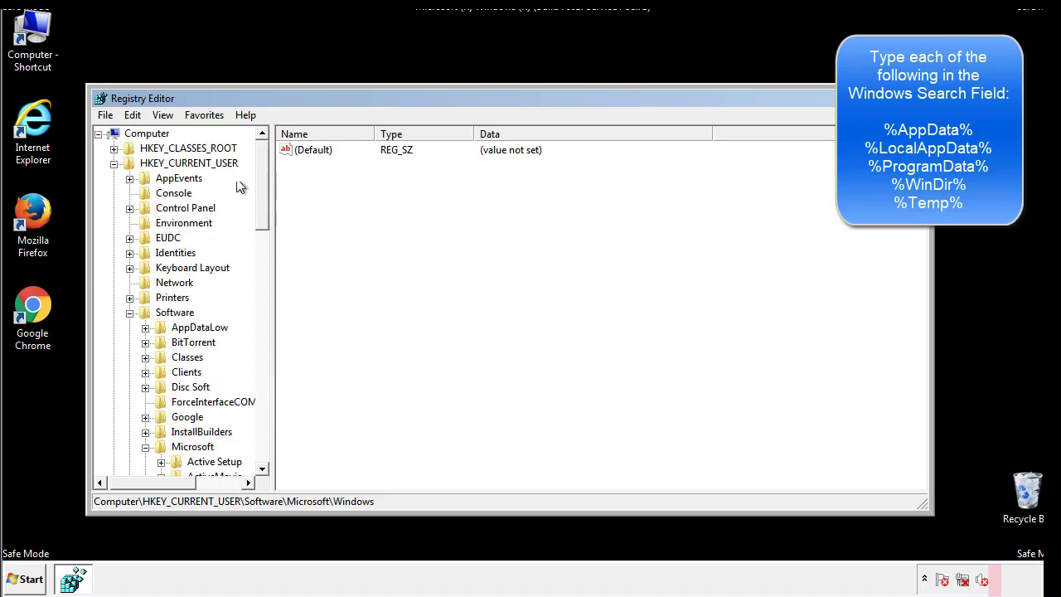
# - Search the registry for '%temp%' via Edit > Find, landing on the Temporary Files key
pyautogui.click(132, 114)
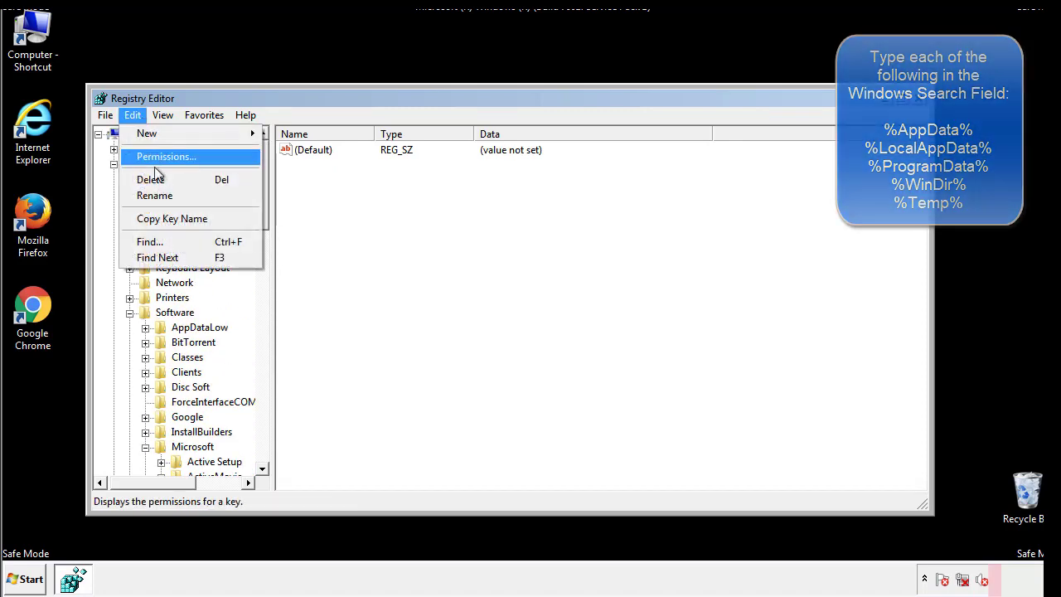
pyautogui.click(150, 242)
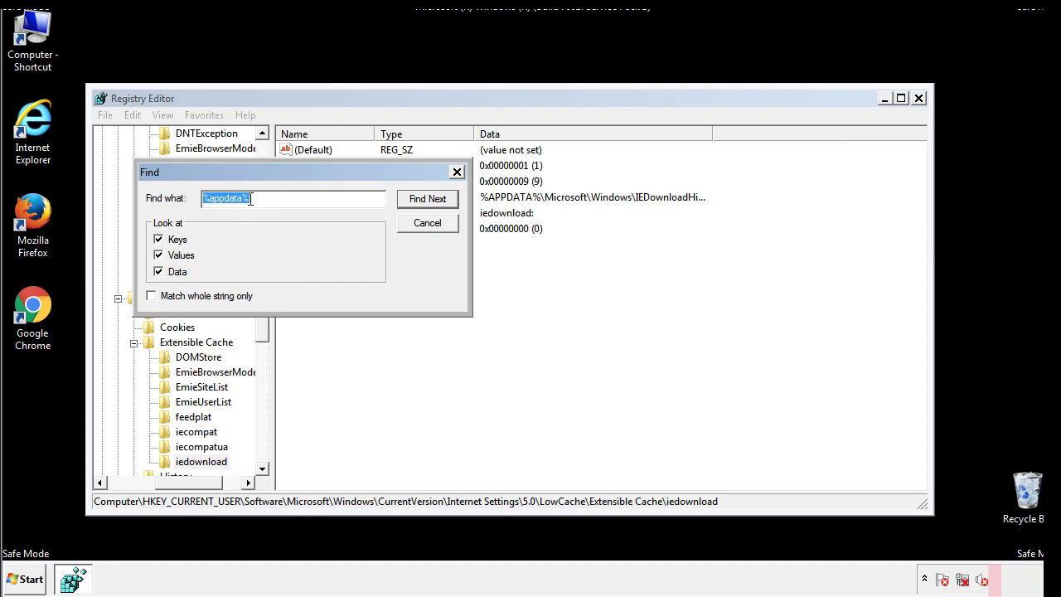
pyautogui.write('%t')
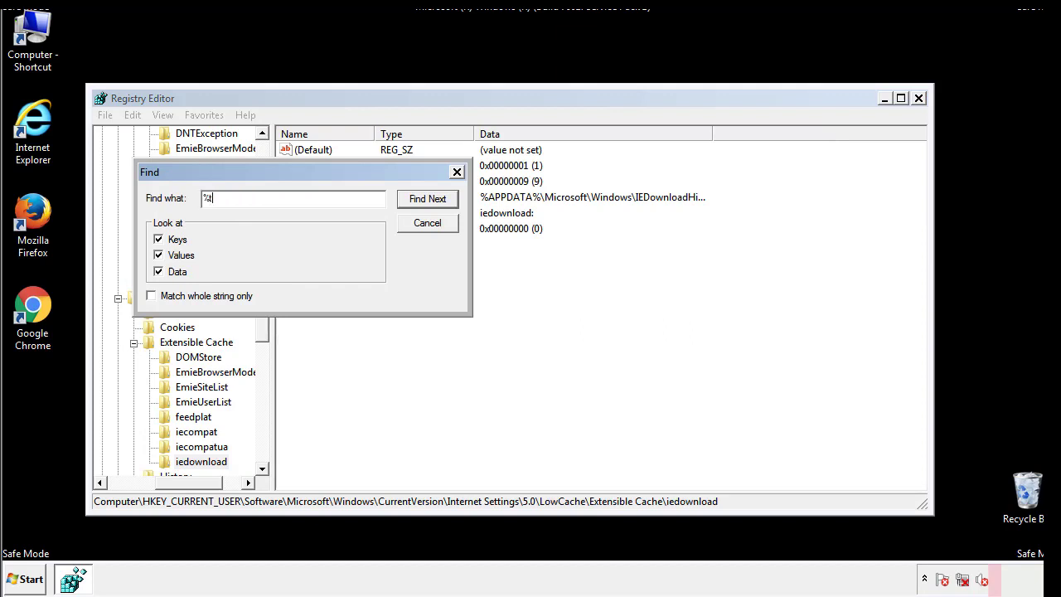
pyautogui.write('emp%')
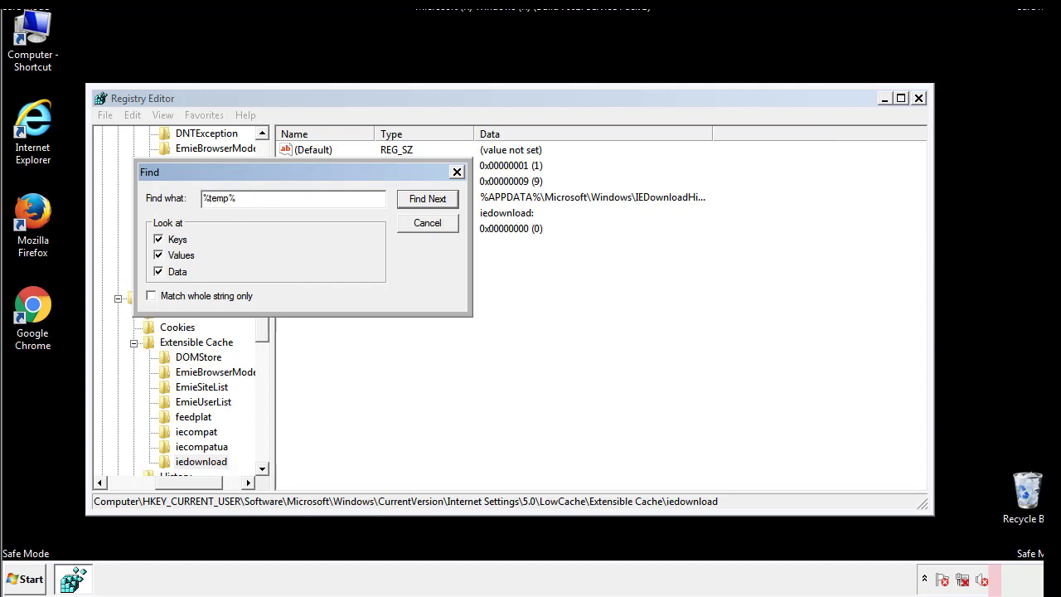
pyautogui.click(428, 199)
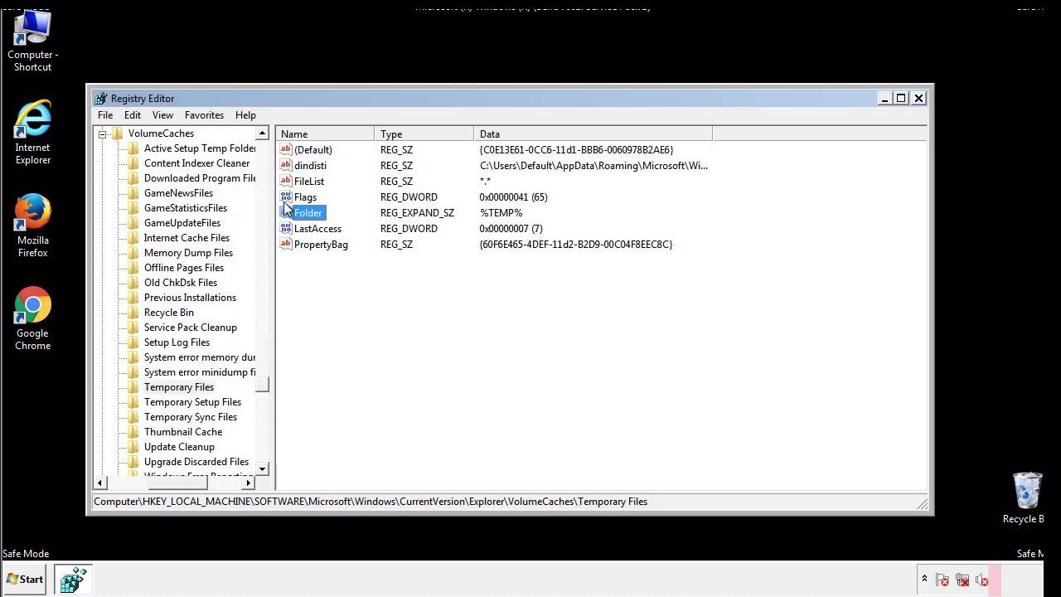
# - Select every value in the Temporary Files key and permanently delete them, leaving the default
pyautogui.click(345, 273)
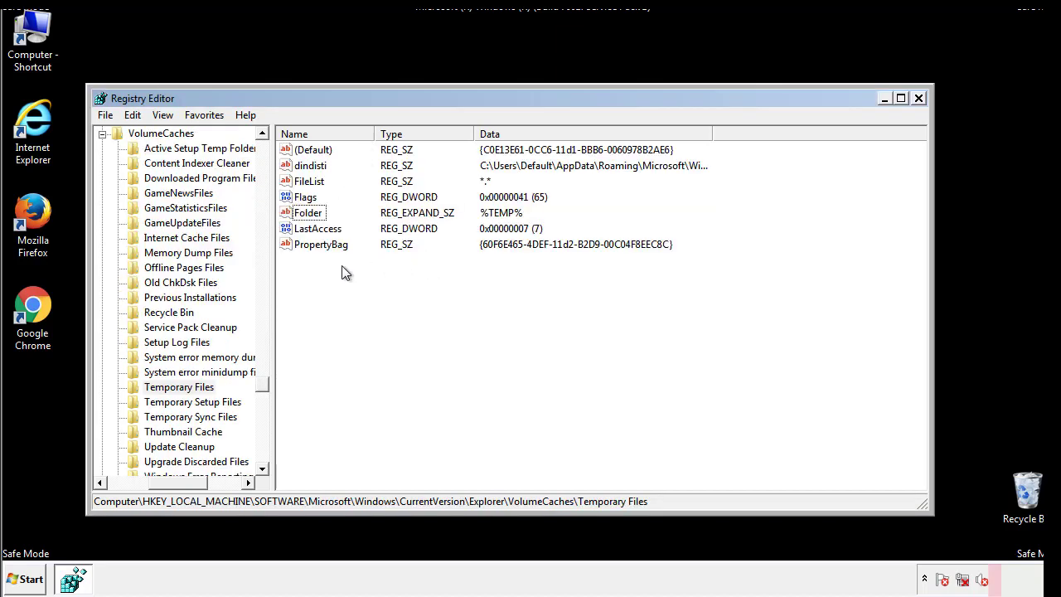
pyautogui.press('ctrl+a')
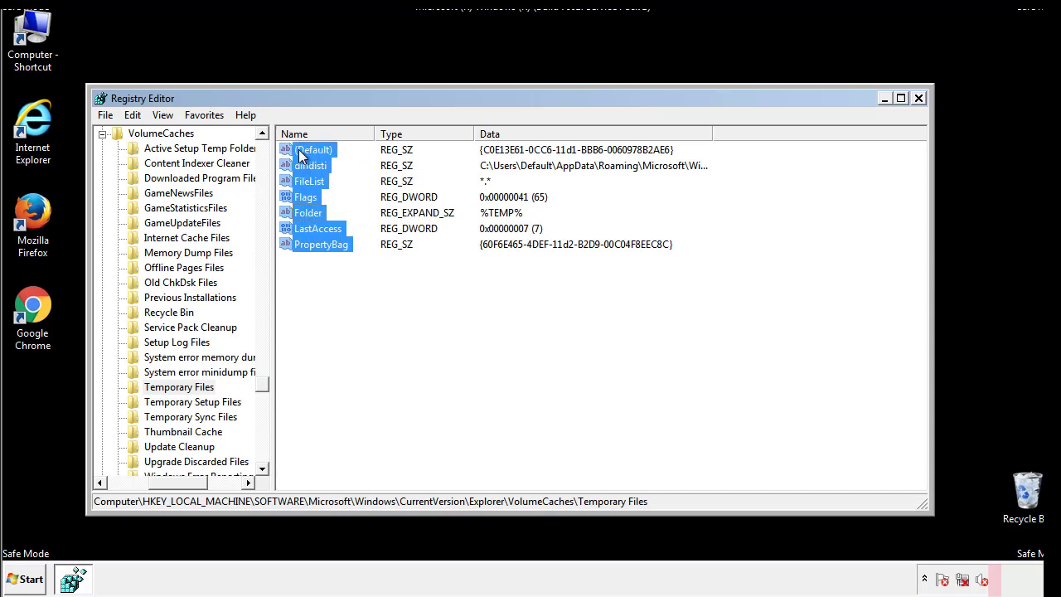
pyautogui.rightClick(313, 150)
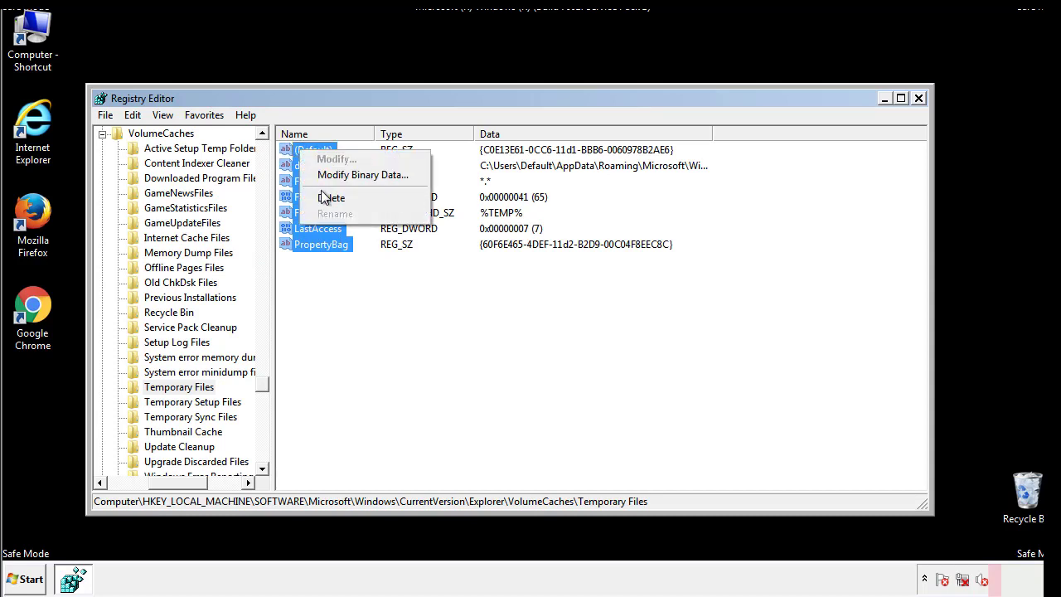
pyautogui.click(332, 197)
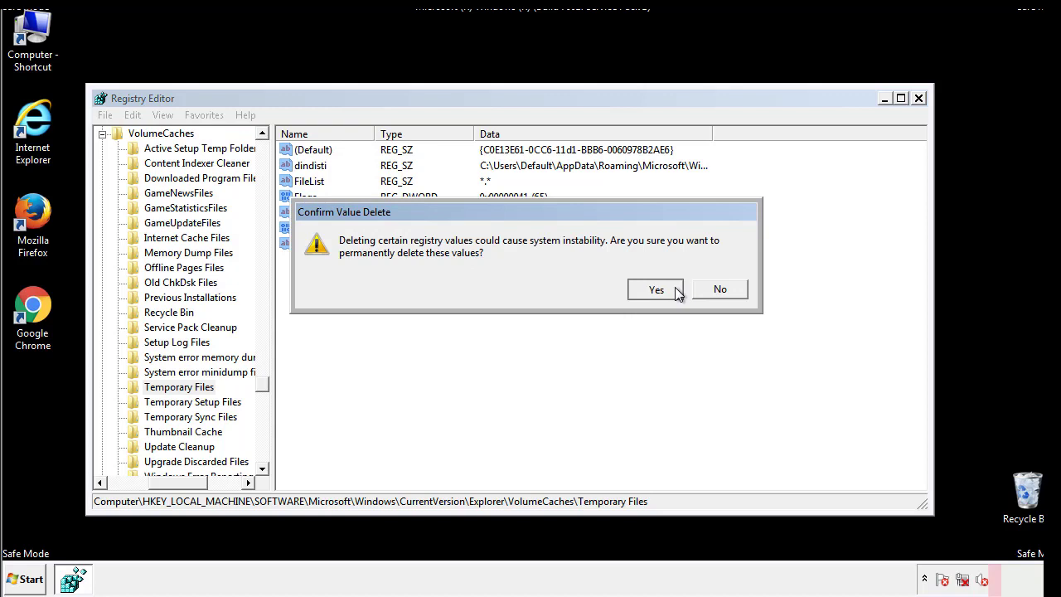
pyautogui.click(657, 288)
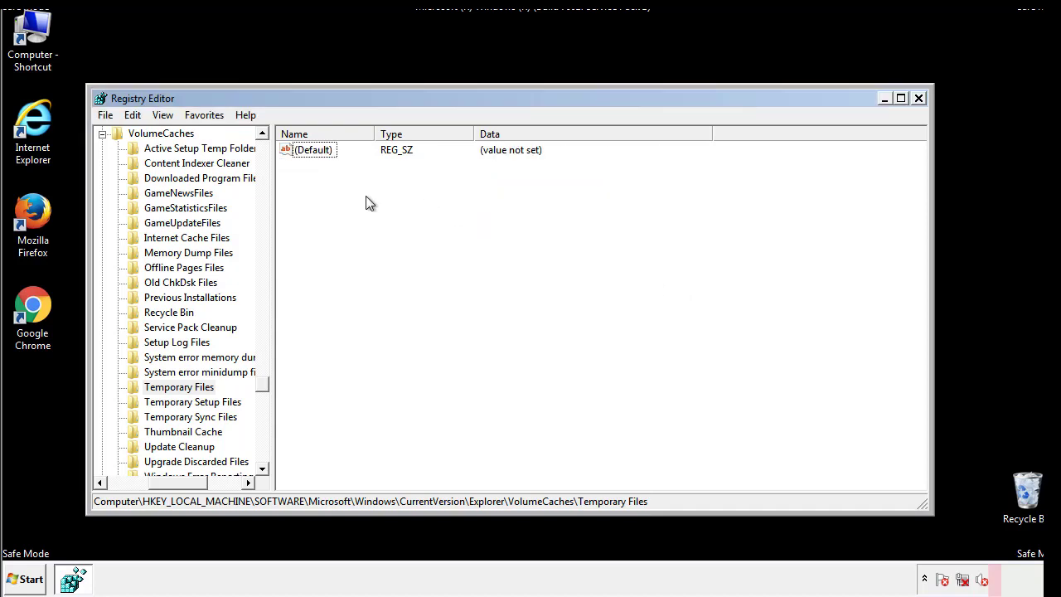
pyautogui.moveTo(919, 100)
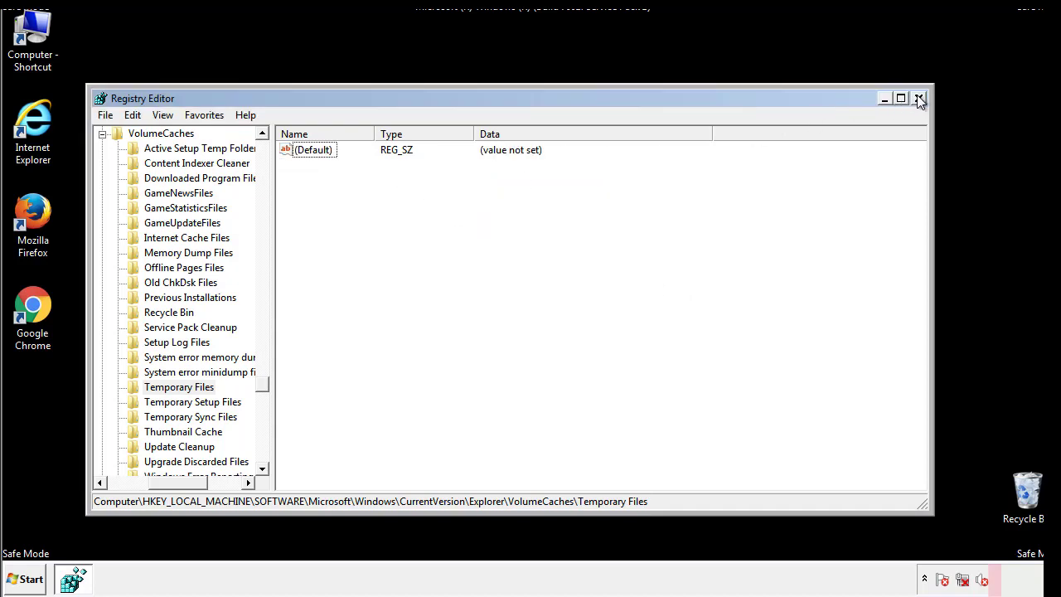
# - Close Registry Editor and launch msconfig from the Start search box
pyautogui.click(919, 98)
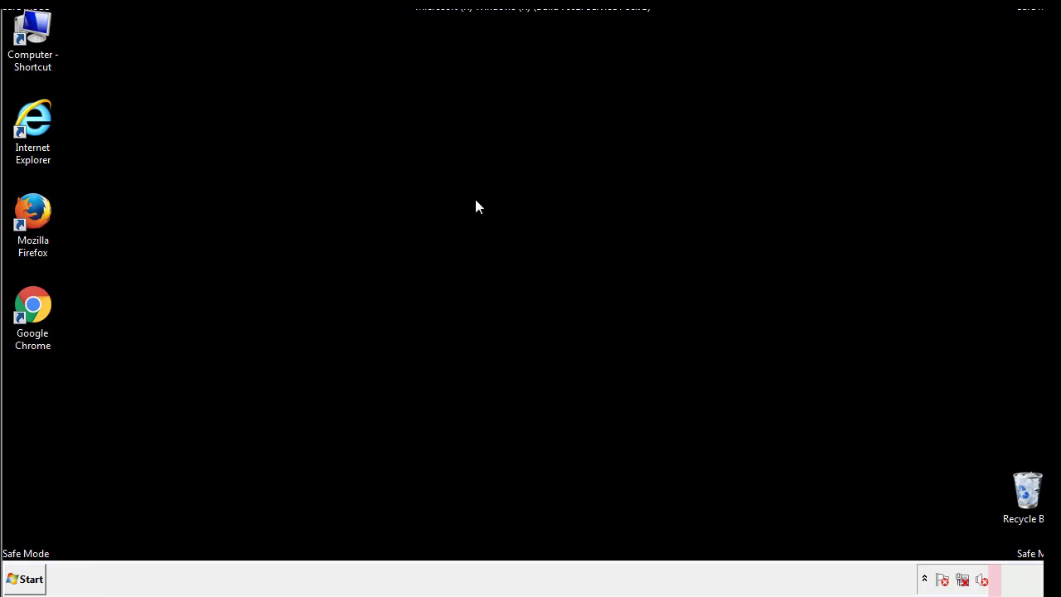
pyautogui.moveTo(43, 416)
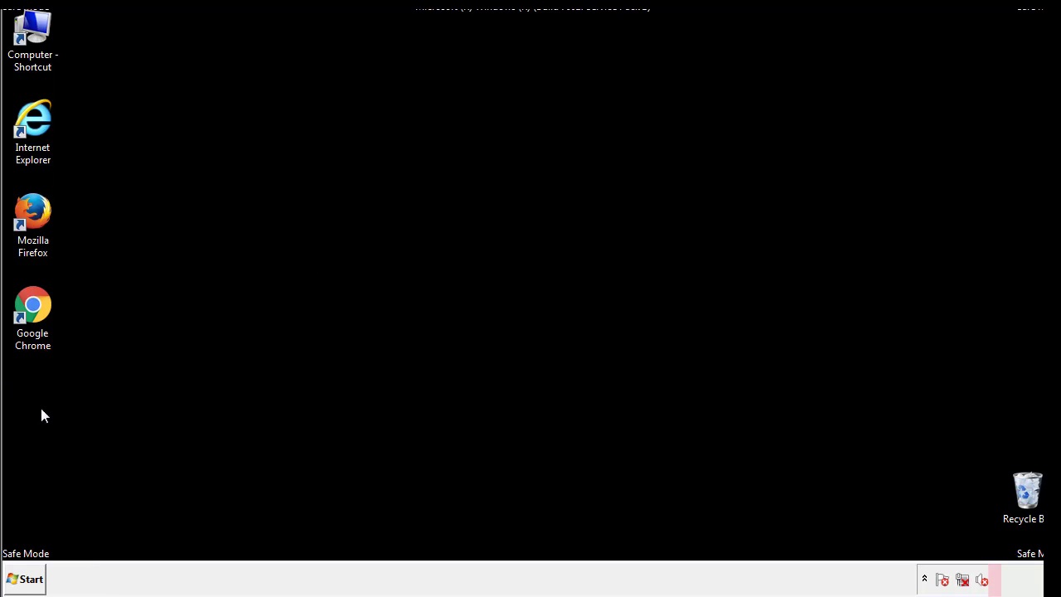
pyautogui.click(24, 579)
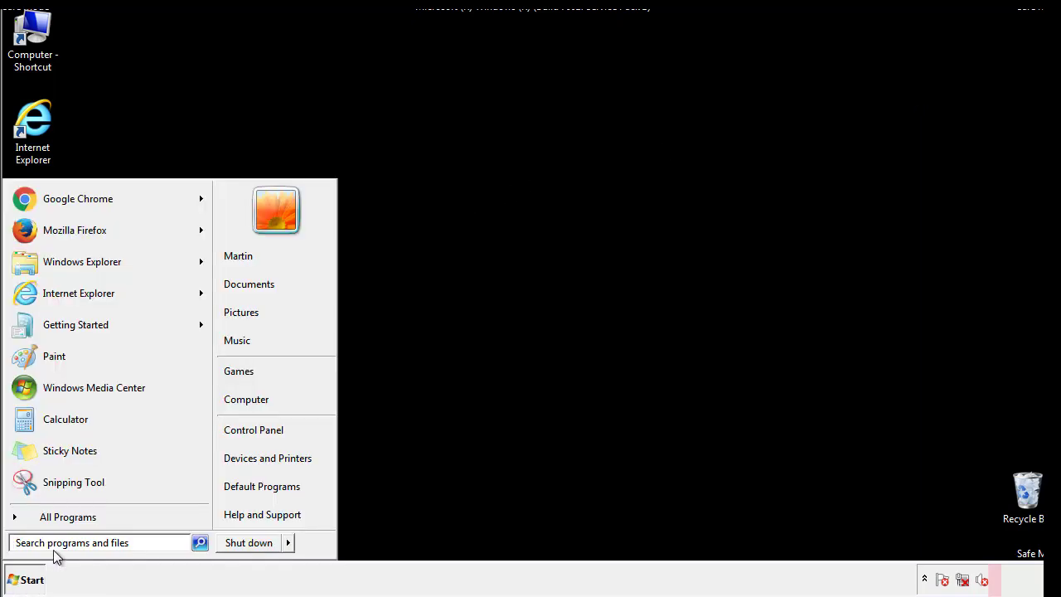
pyautogui.write('mscon')
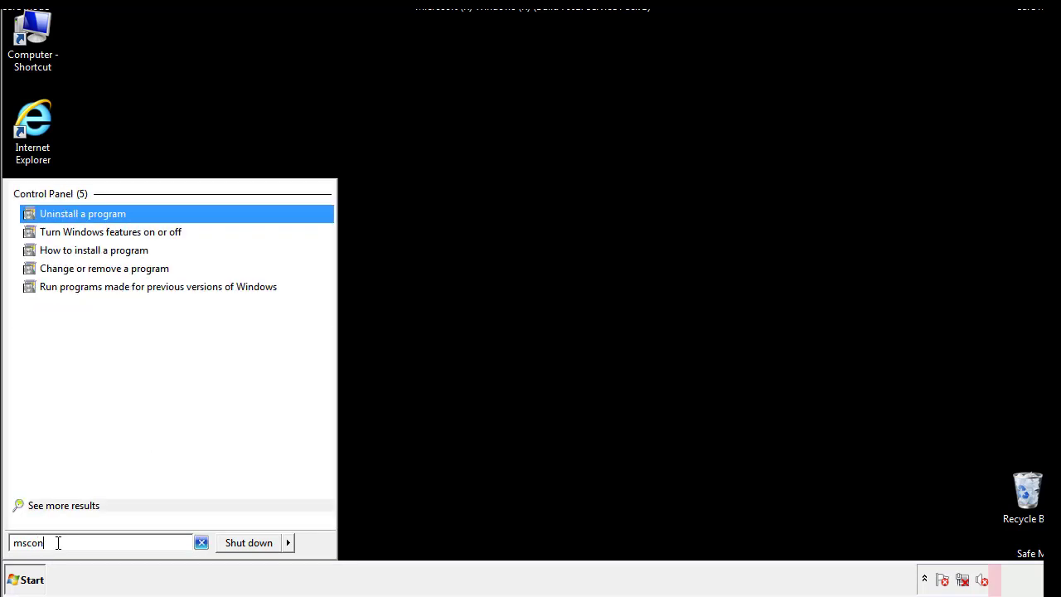
pyautogui.write('fig')
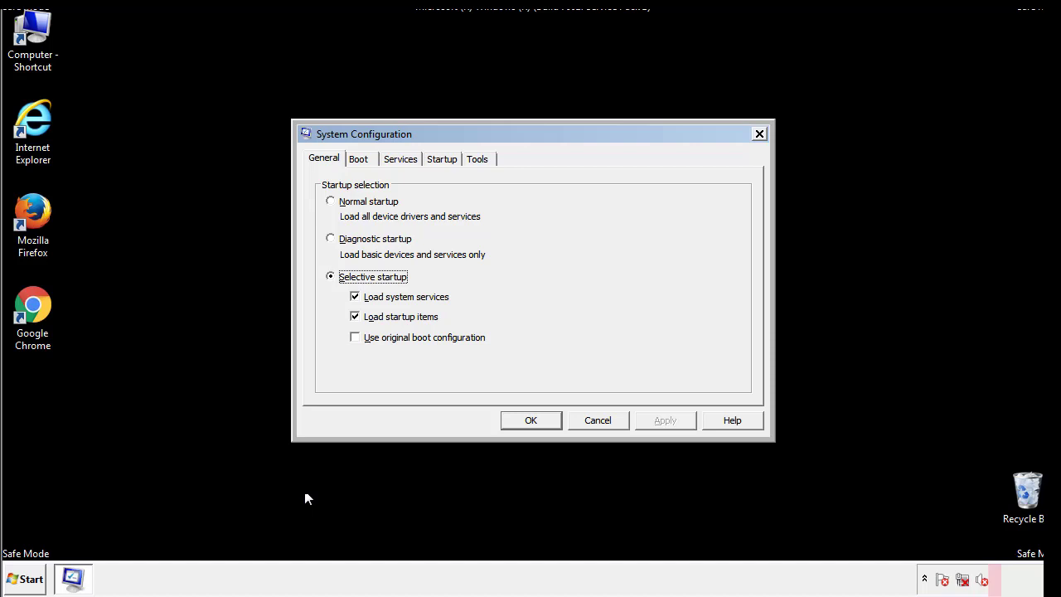
# - Uncheck Safe boot on the Boot tab, apply it, and restart out of Safe Mode
pyautogui.click(358, 160)
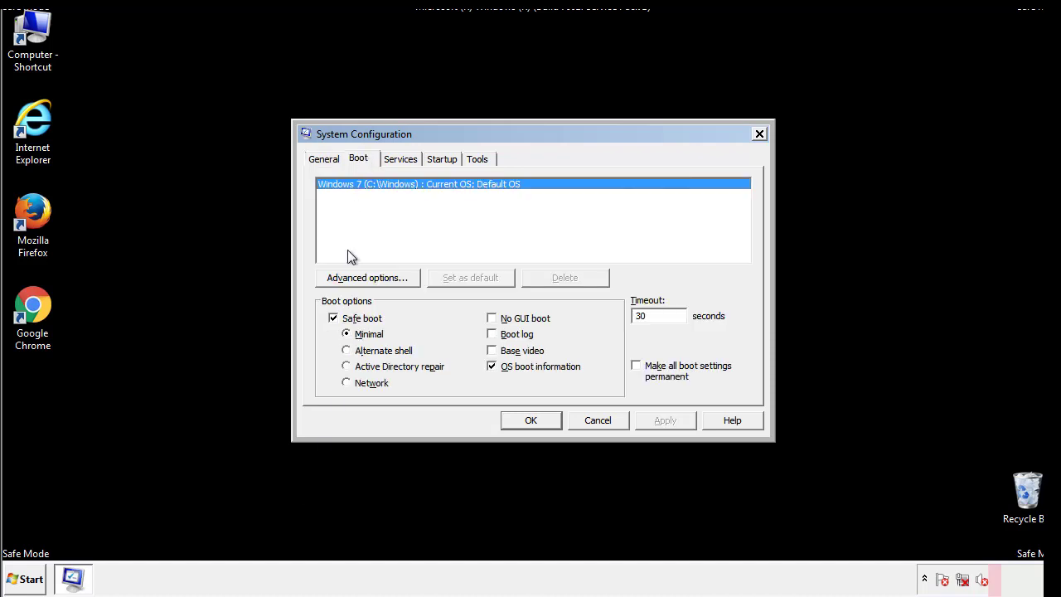
pyautogui.click(333, 319)
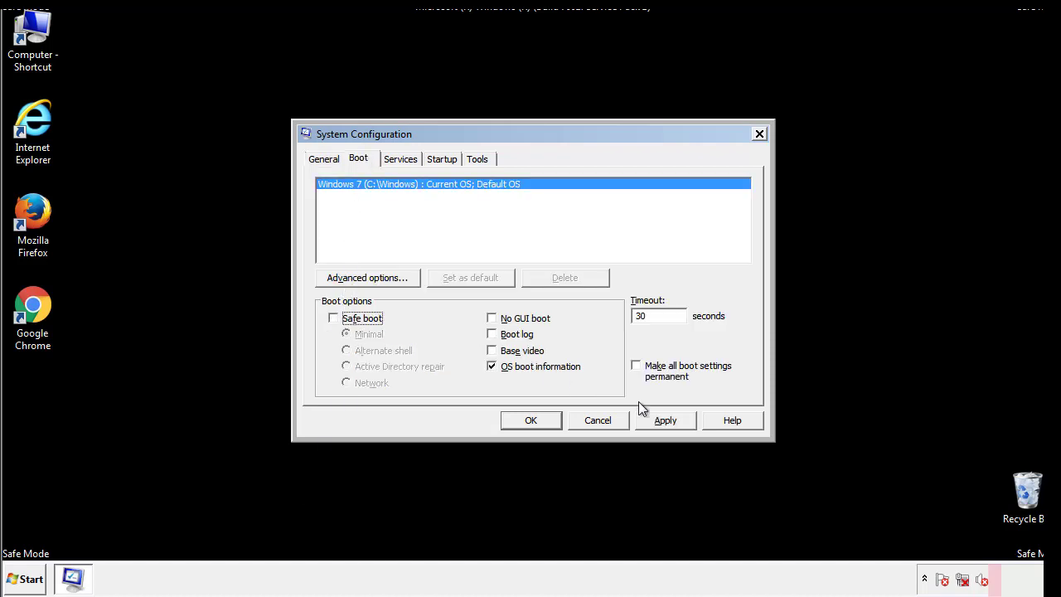
pyautogui.click(531, 421)
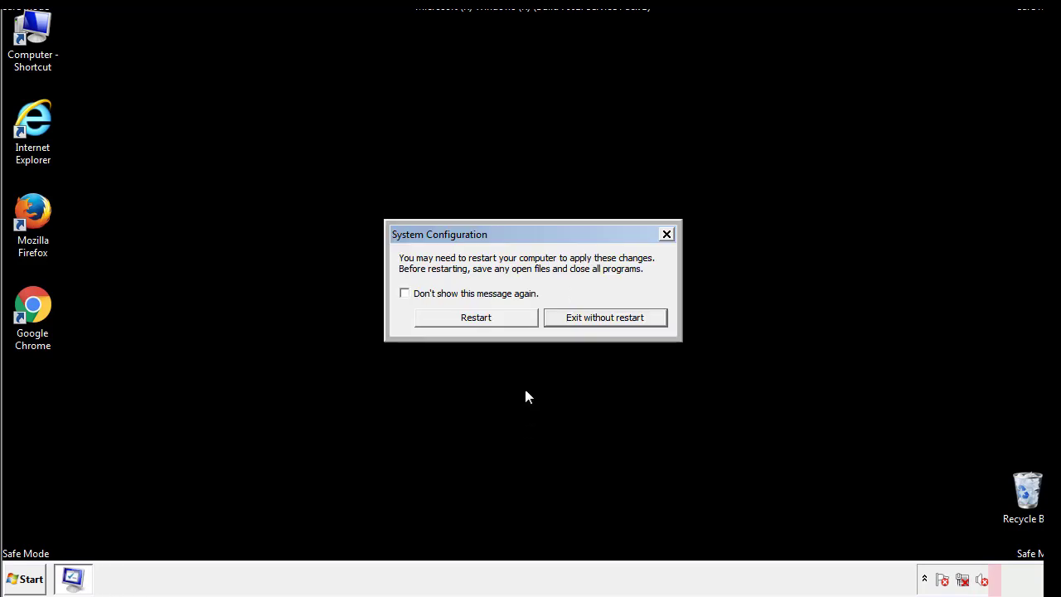
pyautogui.click(476, 316)
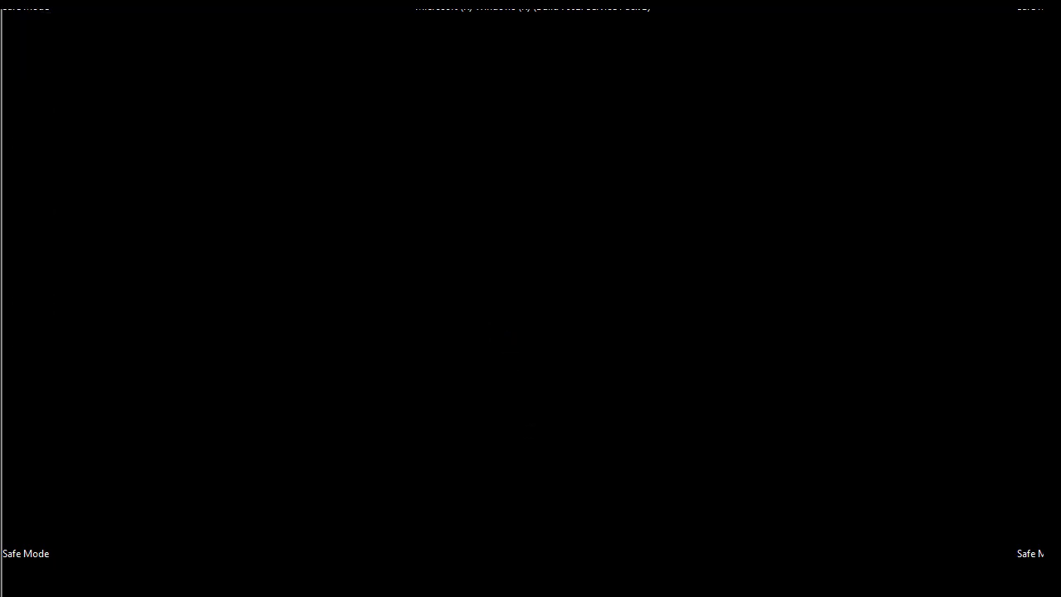